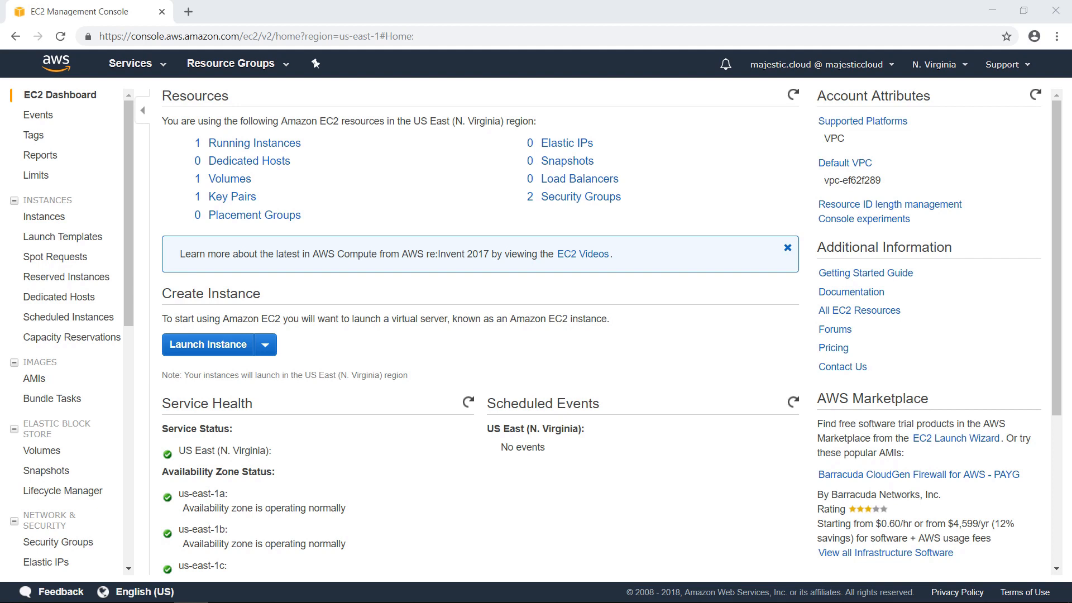
{"action": "mouse_move", "coordinate": [1055, 522]}
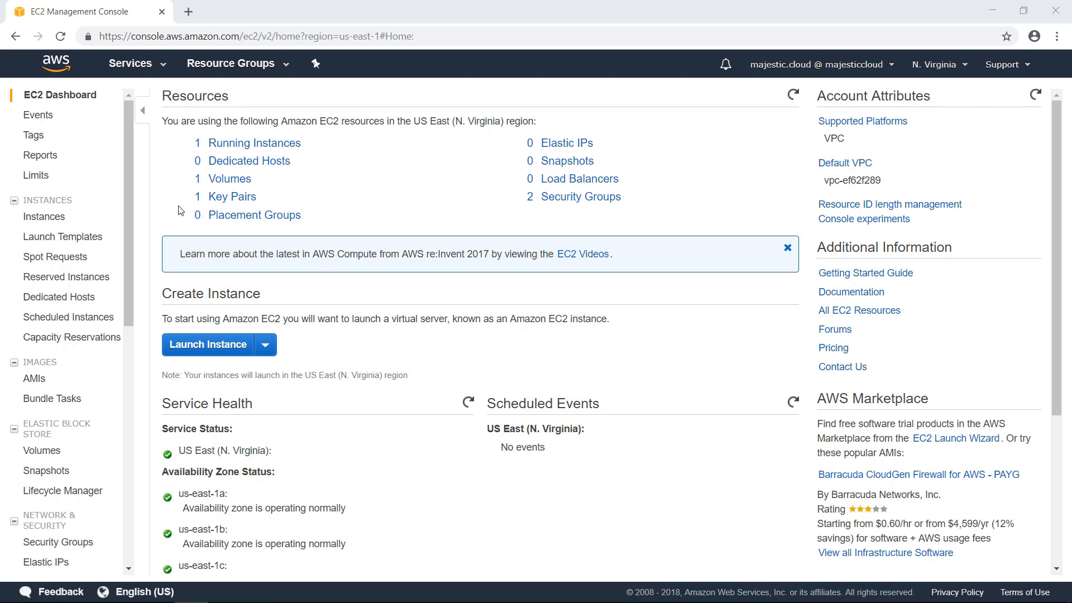
{"action": "mouse_move", "coordinate": [43, 216]}
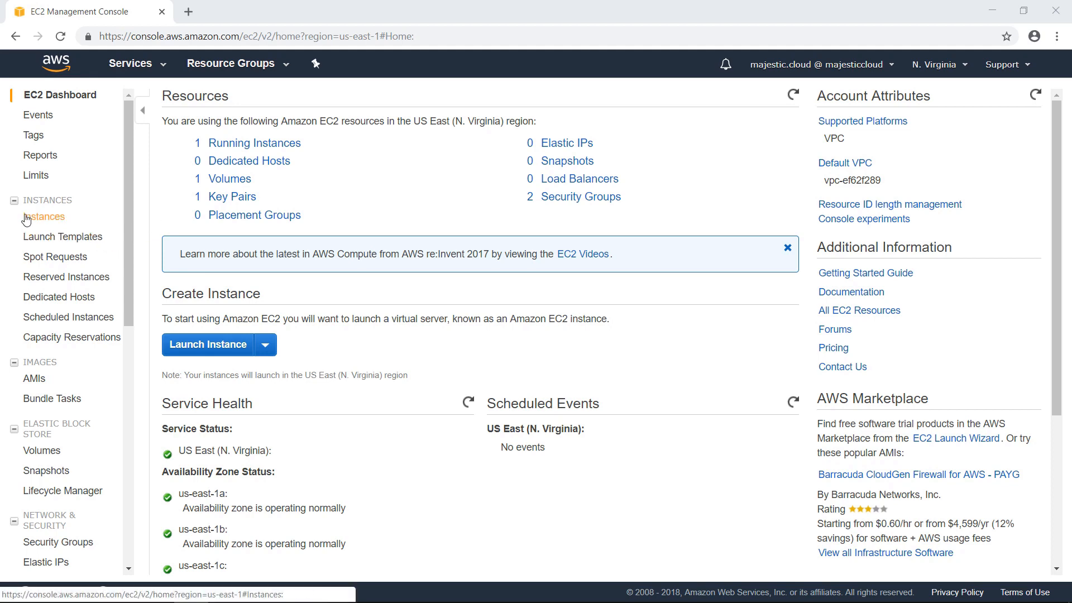
Show the EC2 instances, then the EBS volumes list with the Server 01 boot volume.
{"action": "left_click", "coordinate": [46, 216]}
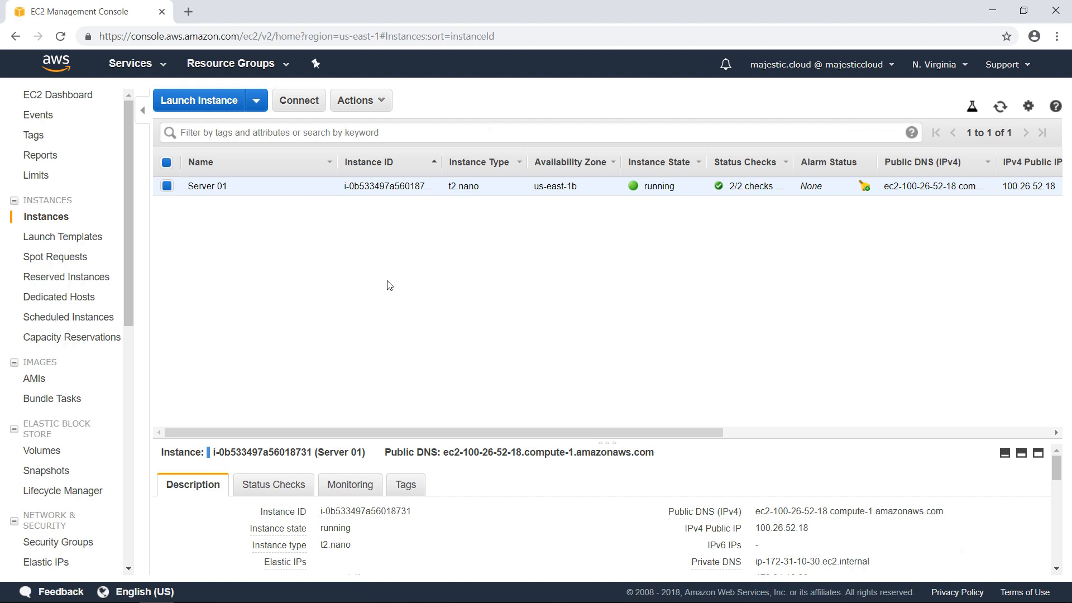
{"action": "mouse_move", "coordinate": [402, 199]}
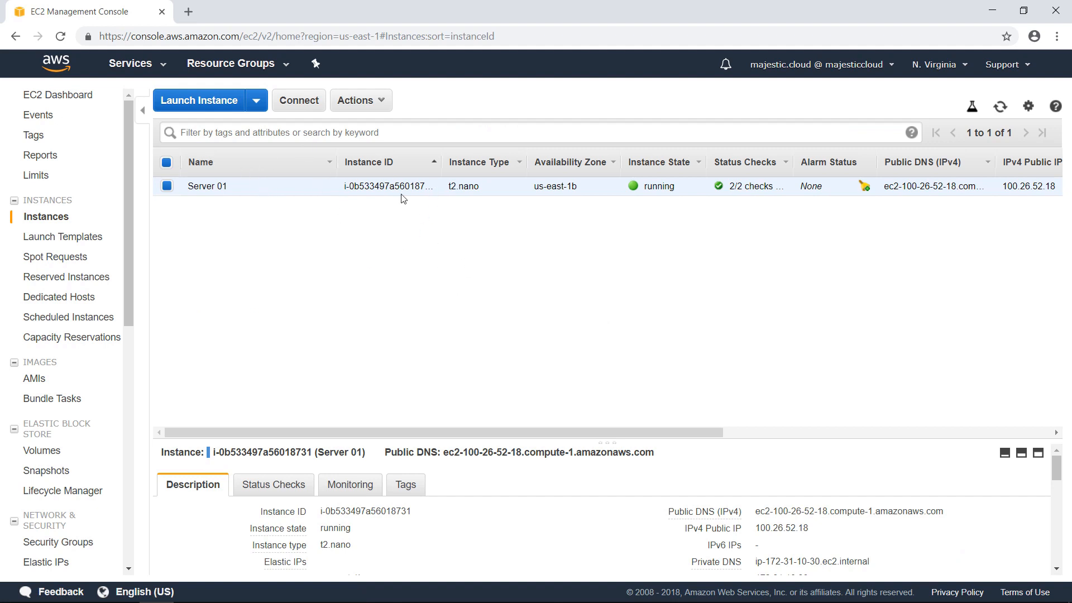
{"action": "mouse_move", "coordinate": [42, 450]}
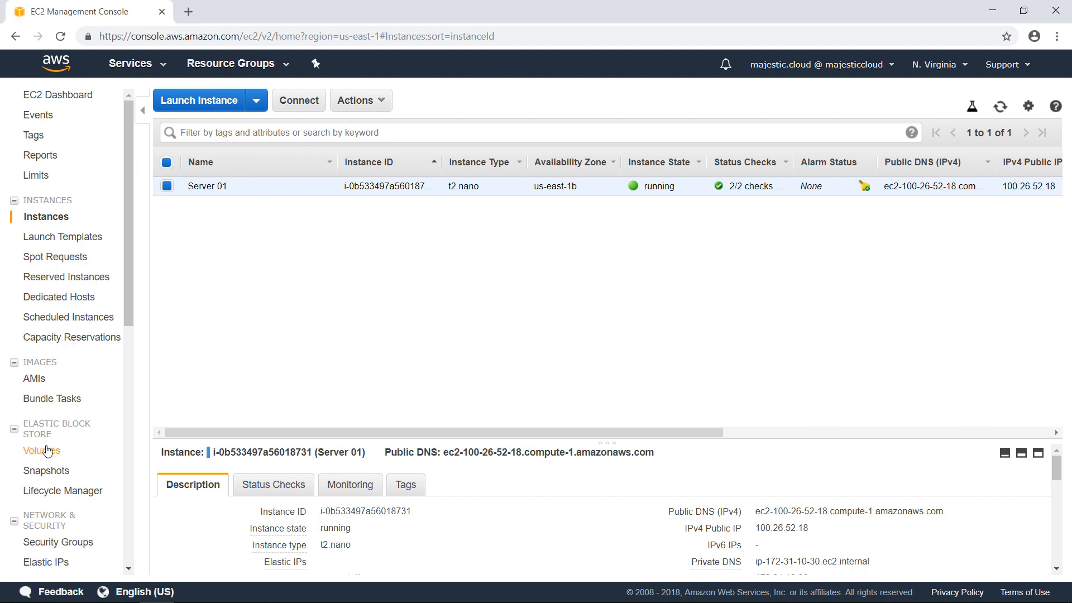
{"action": "left_click", "coordinate": [41, 451]}
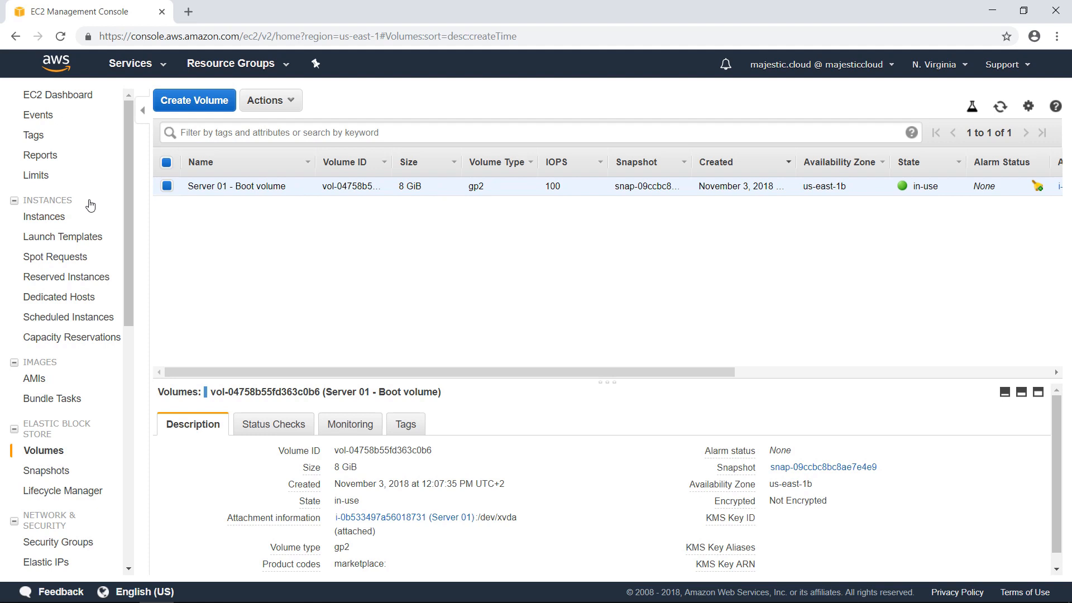
{"action": "mouse_move", "coordinate": [62, 491]}
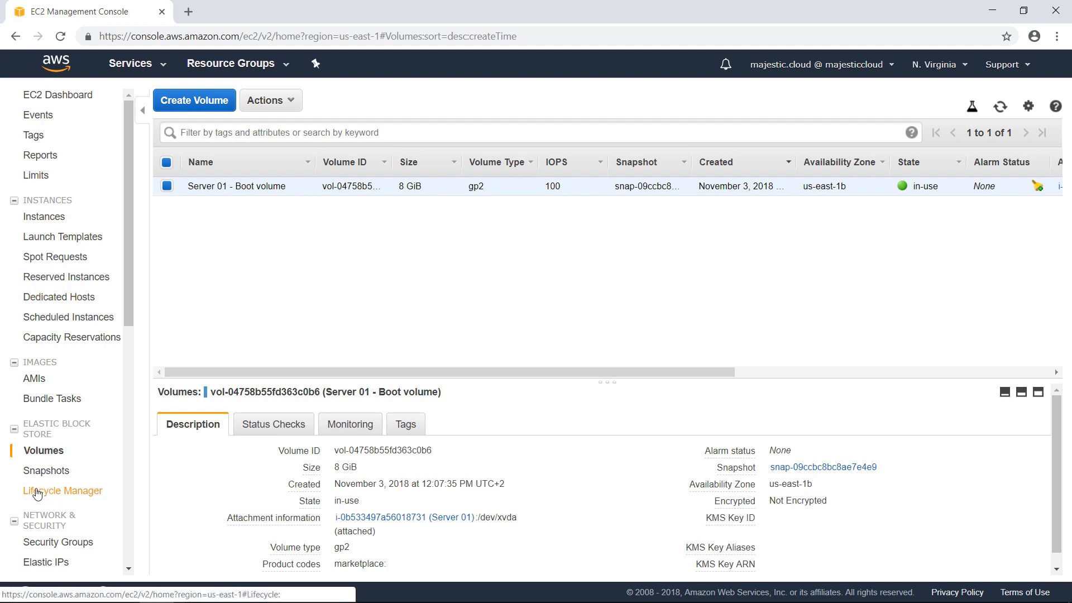
{"action": "left_click", "coordinate": [63, 490]}
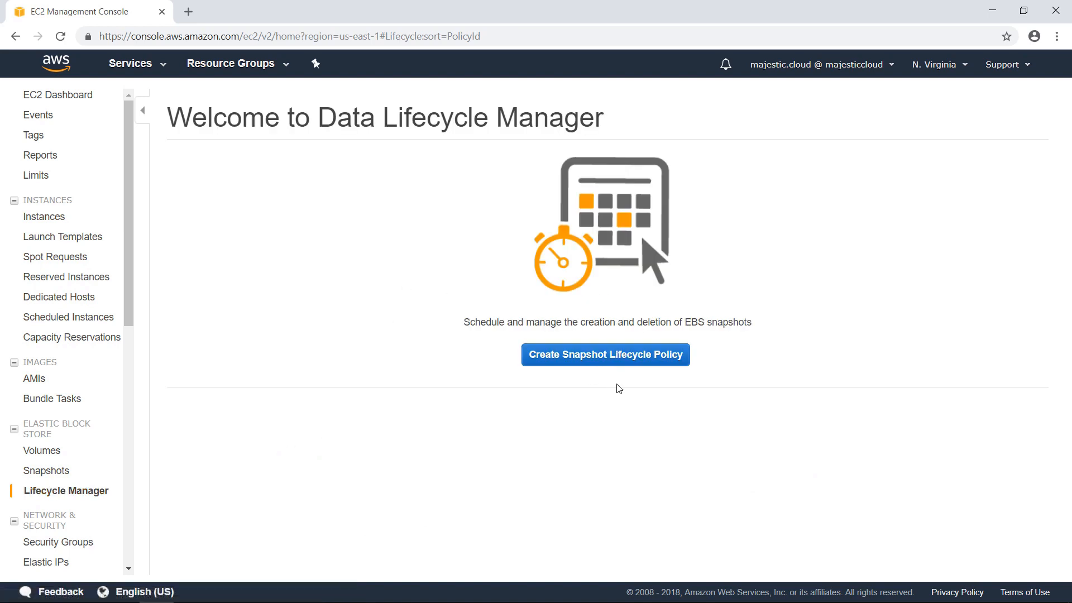
{"action": "mouse_move", "coordinate": [564, 367]}
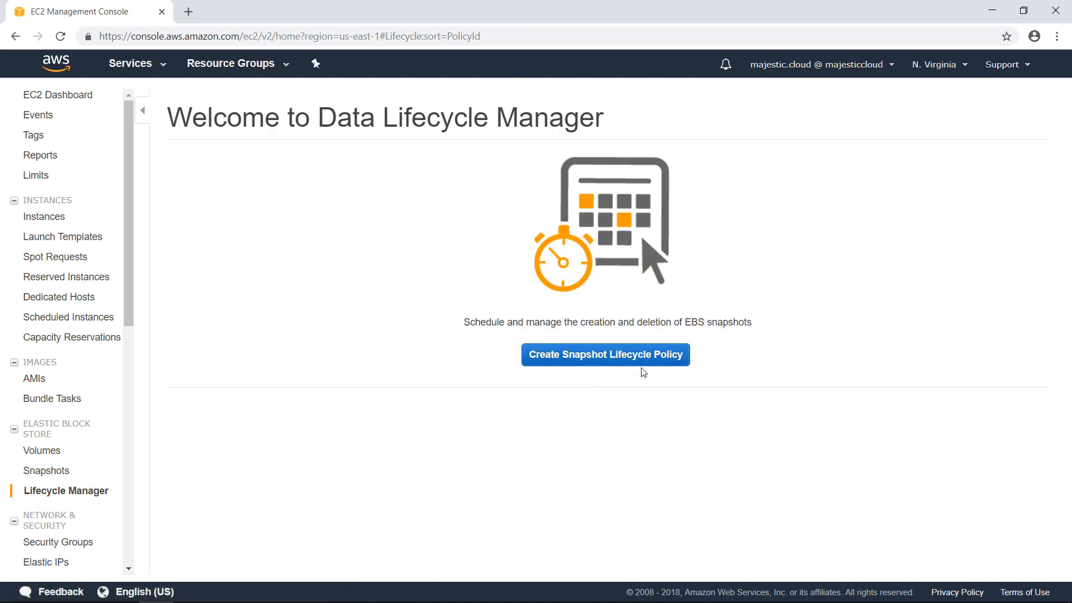
{"action": "mouse_move", "coordinate": [62, 369]}
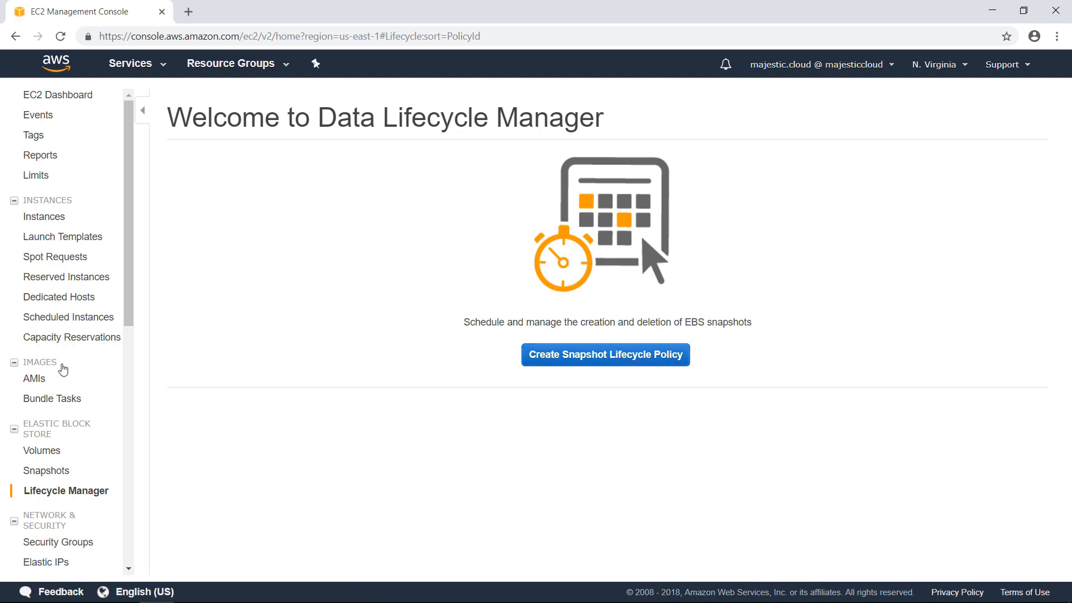
{"action": "mouse_move", "coordinate": [39, 441]}
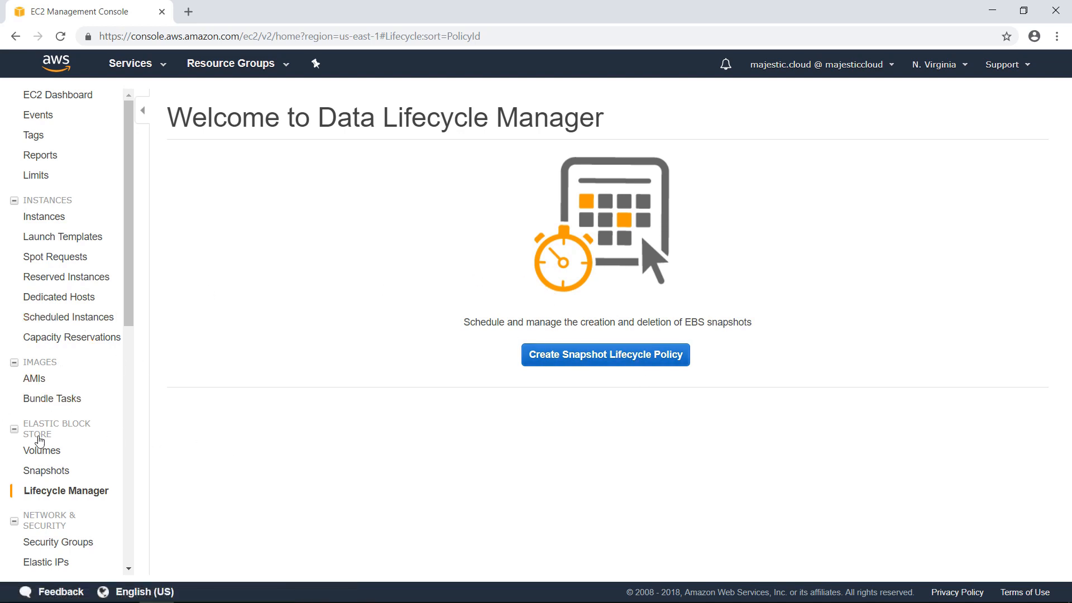
{"action": "left_click", "coordinate": [42, 450]}
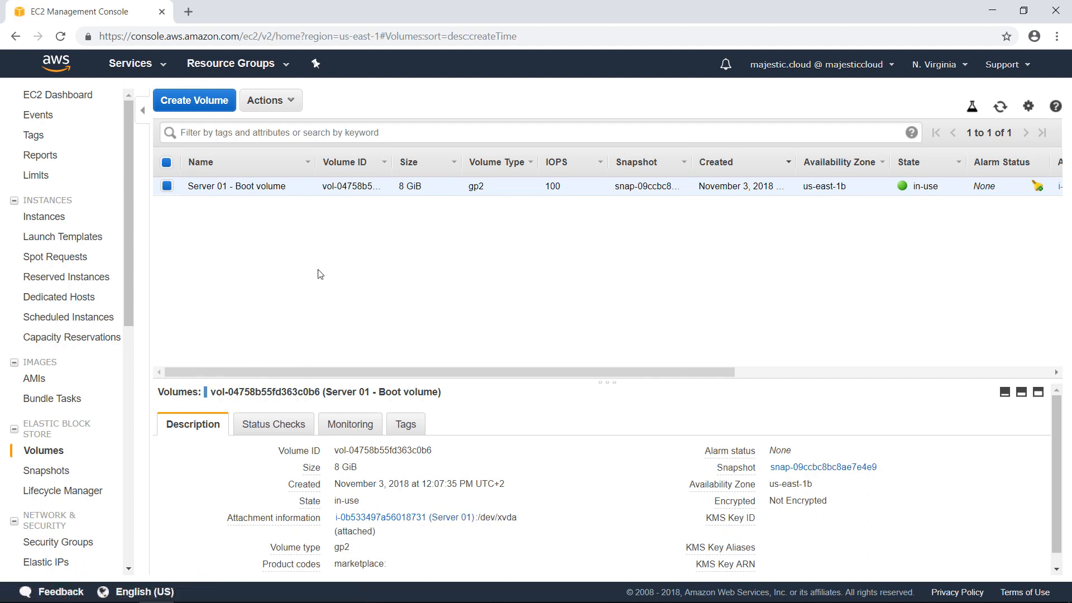
{"action": "mouse_move", "coordinate": [400, 363]}
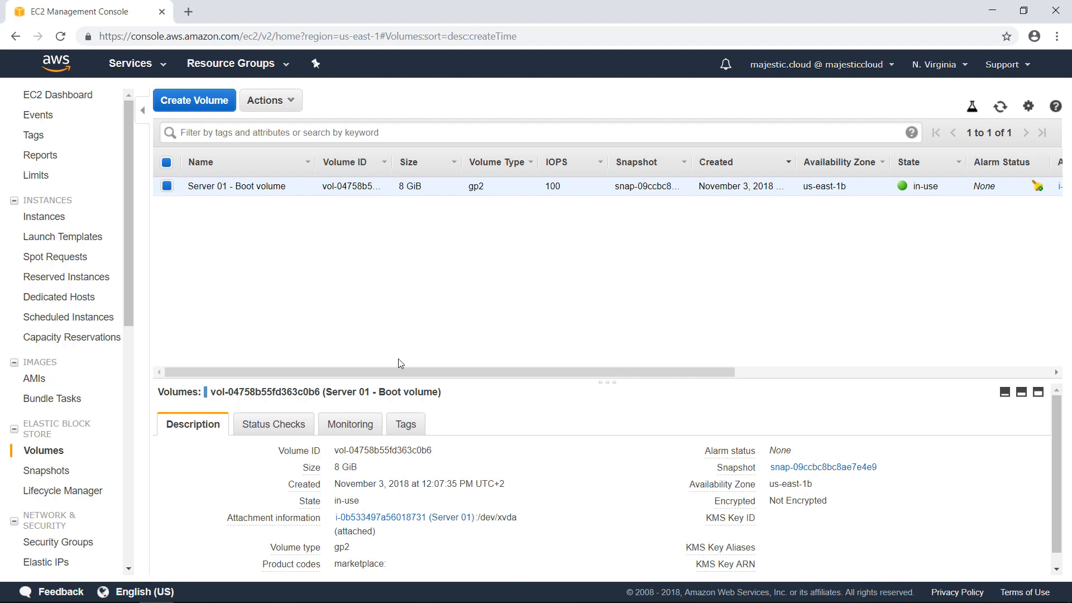
Add a Backup = True tag to the Server 01 boot volume and save it.
{"action": "left_click", "coordinate": [404, 424]}
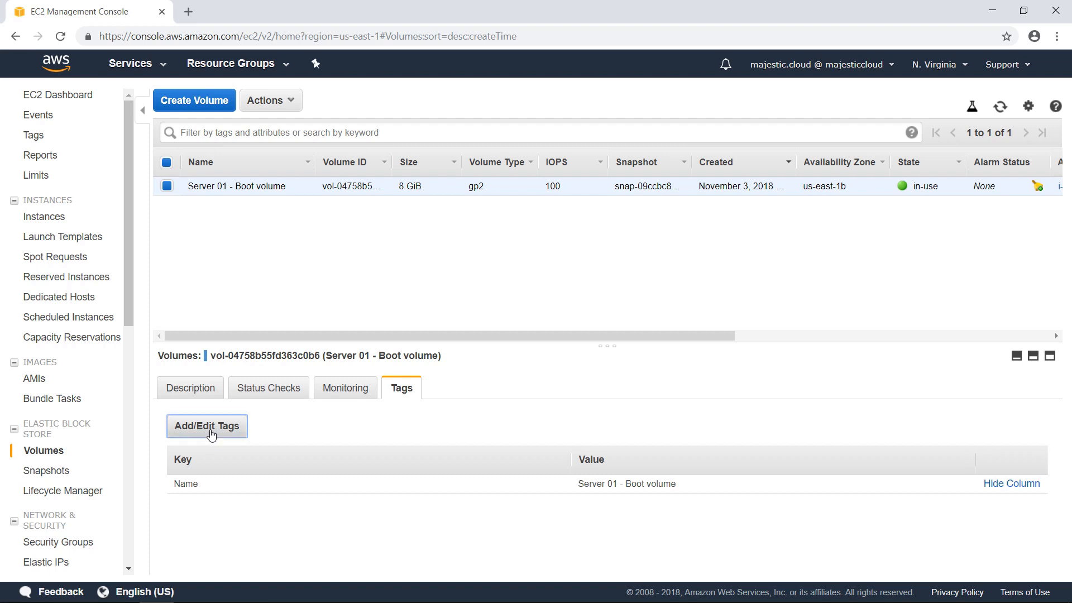
{"action": "left_click", "coordinate": [207, 426]}
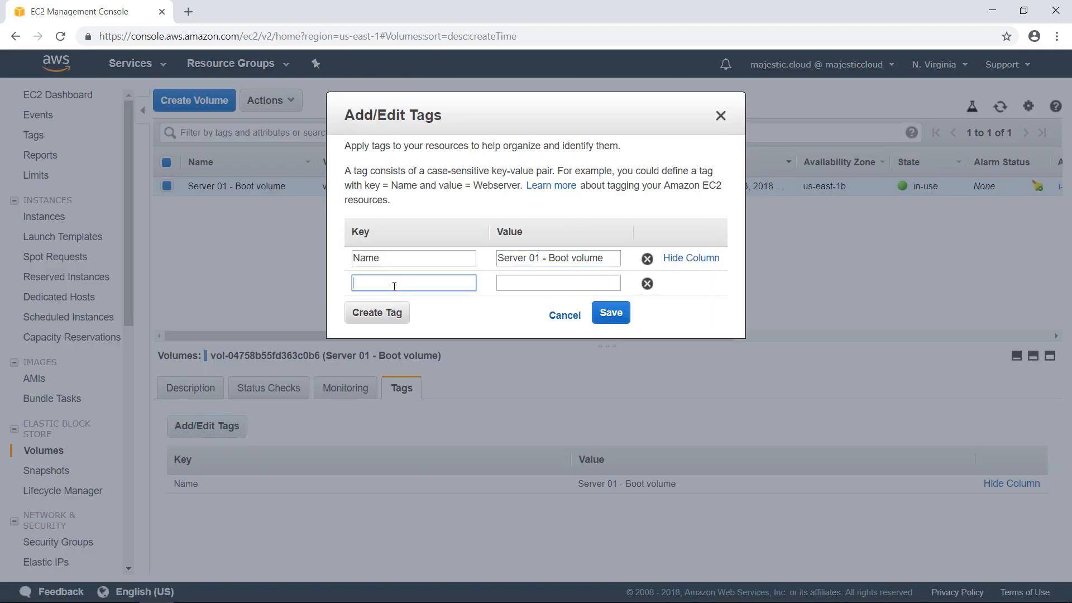
{"action": "type", "text": "B"}
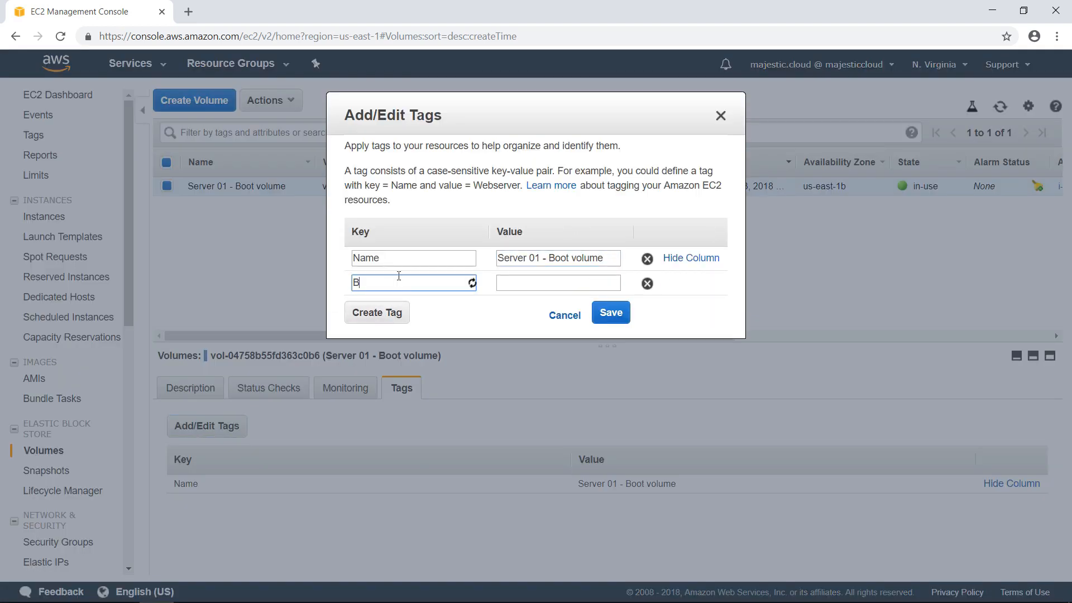
{"action": "type", "text": "ackup"}
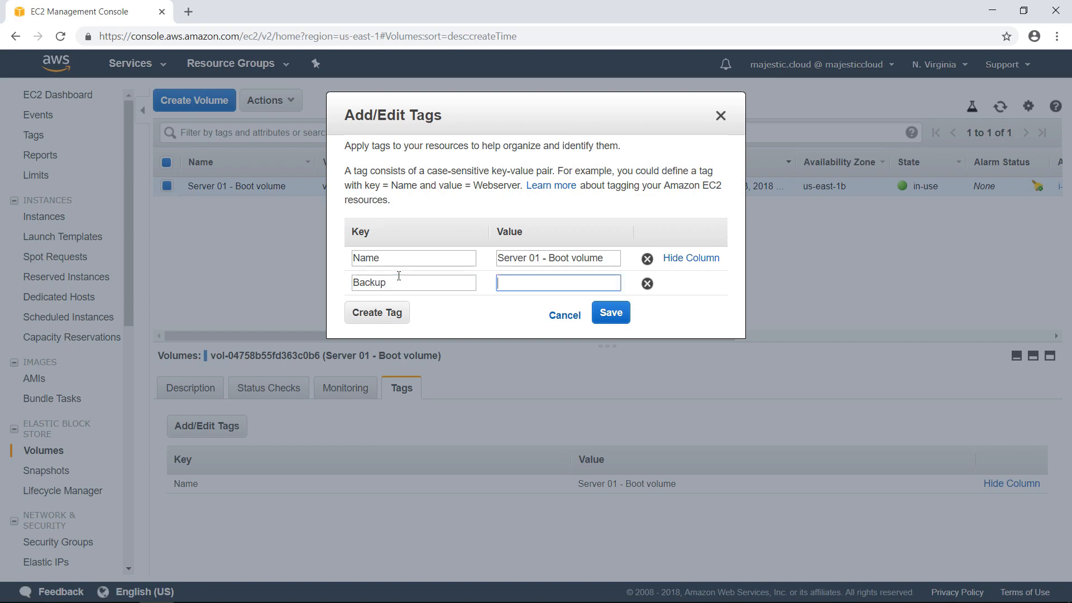
{"action": "type", "text": "True"}
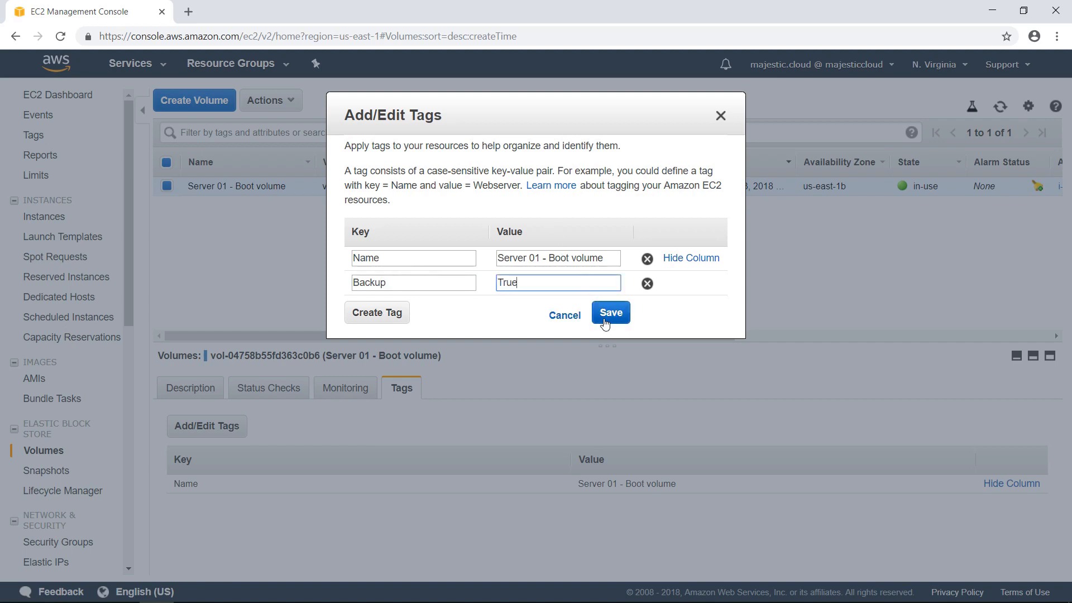
{"action": "left_click", "coordinate": [610, 313]}
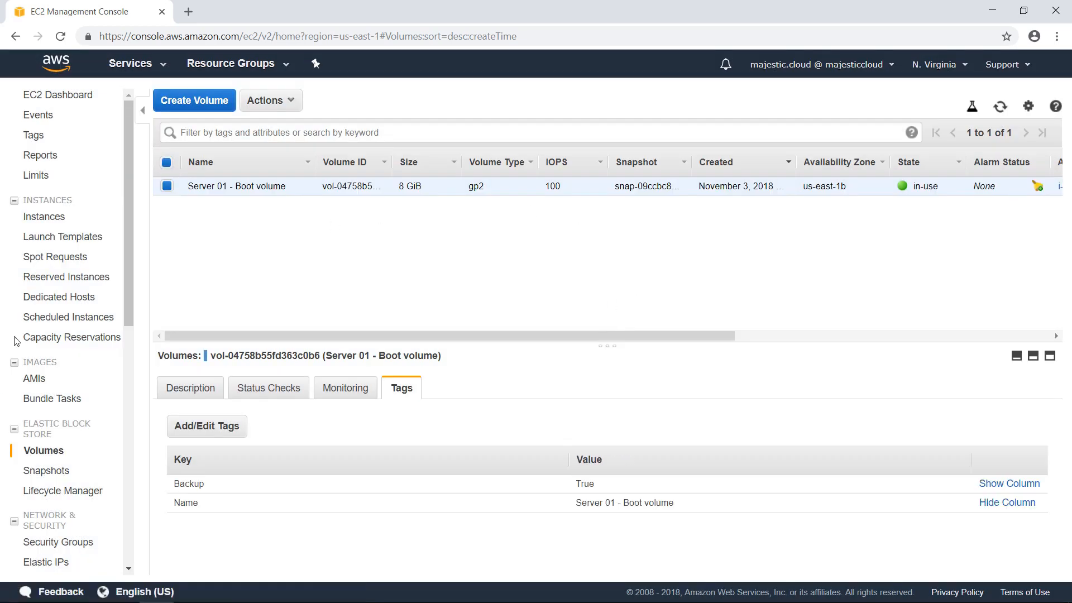
Start a new snapshot lifecycle policy in Lifecycle Manager described as 'My default daily schedule'.
{"action": "left_click", "coordinate": [62, 491]}
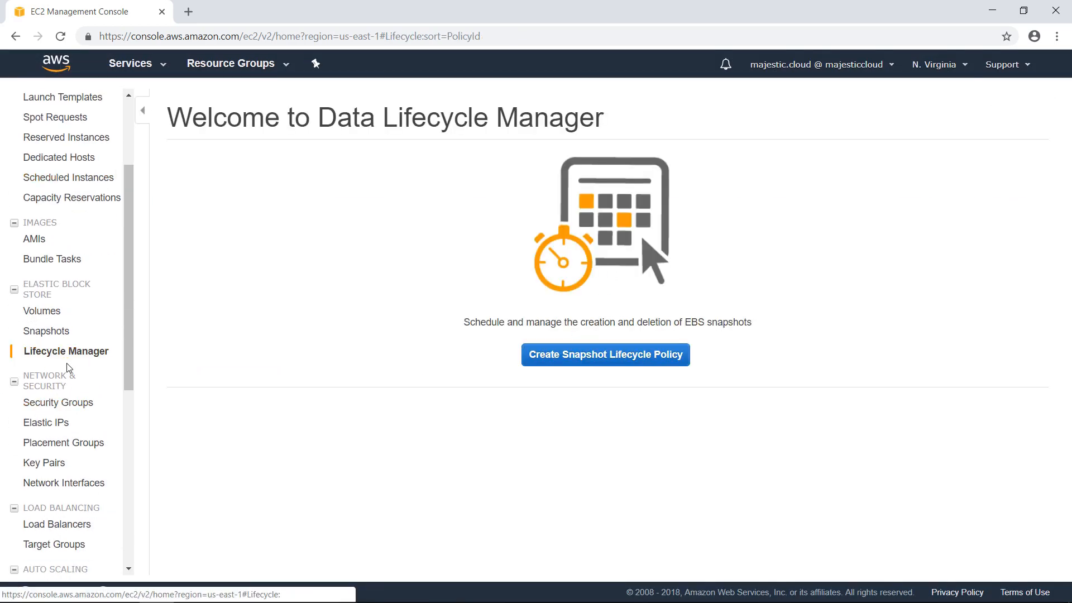
{"action": "left_click", "coordinate": [604, 354]}
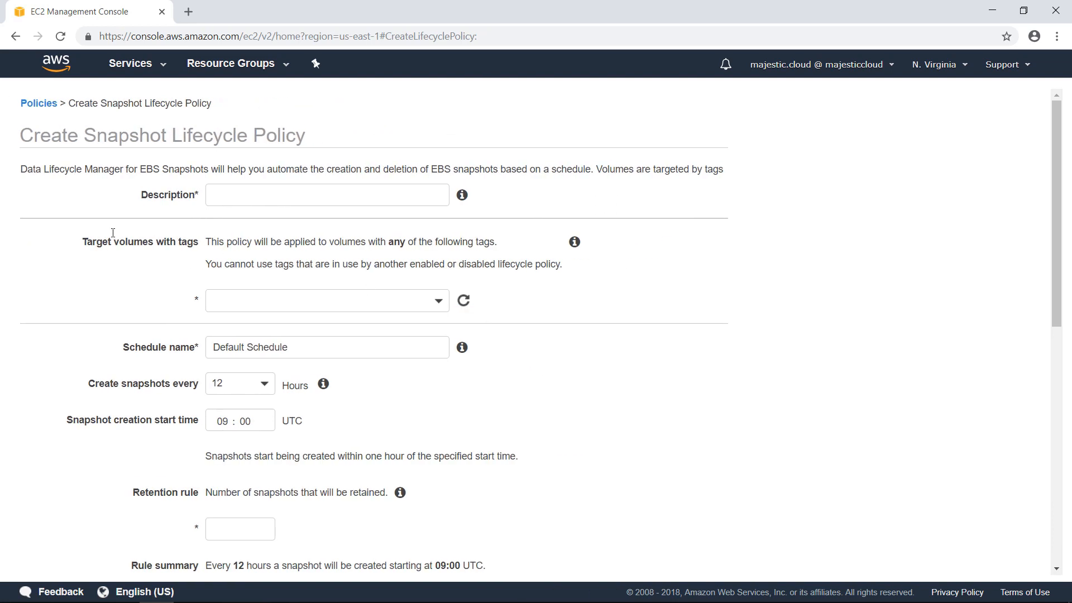
{"action": "left_click", "coordinate": [327, 194]}
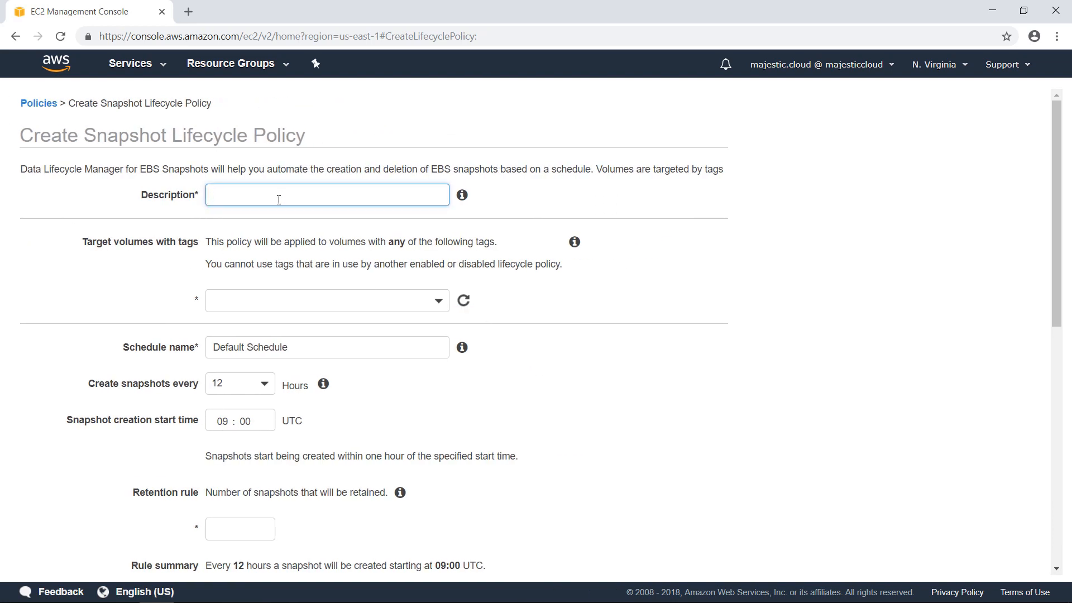
{"action": "type", "text": "M"}
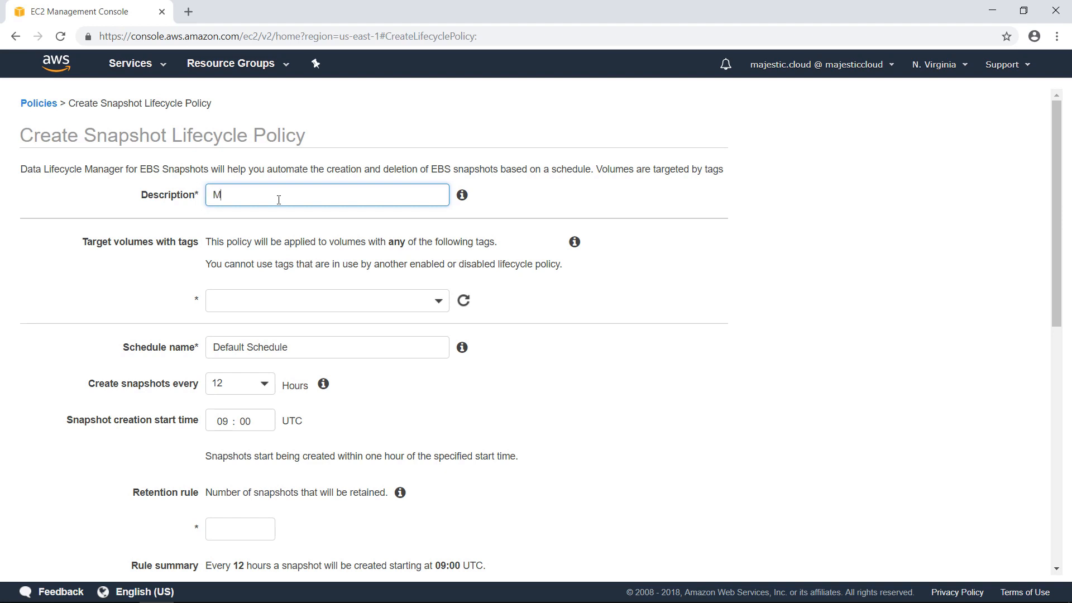
{"action": "type", "text": "y default p"}
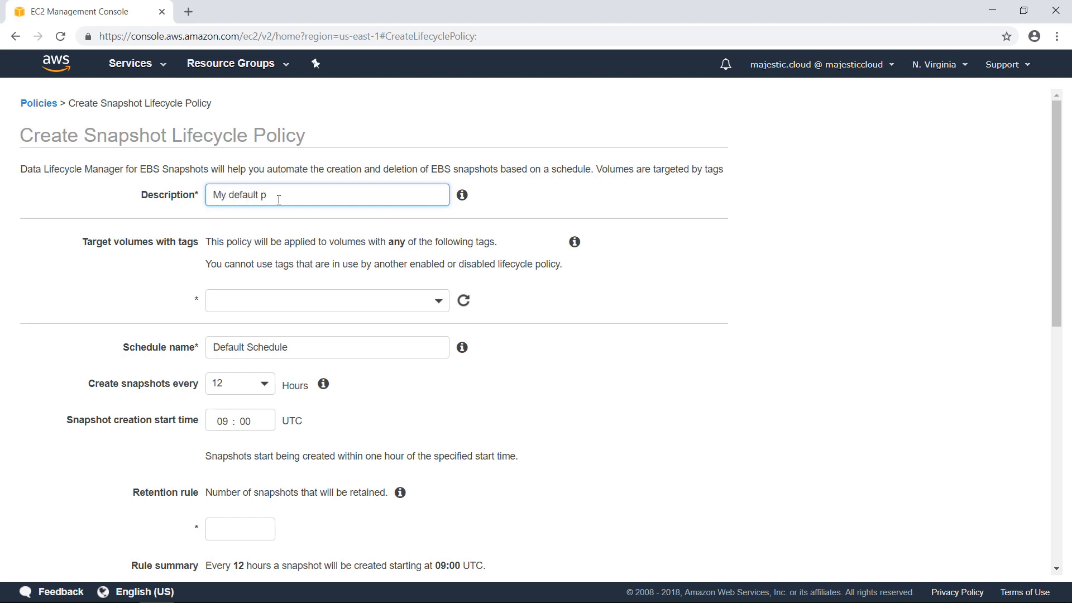
{"action": "type", "text": "aily s"}
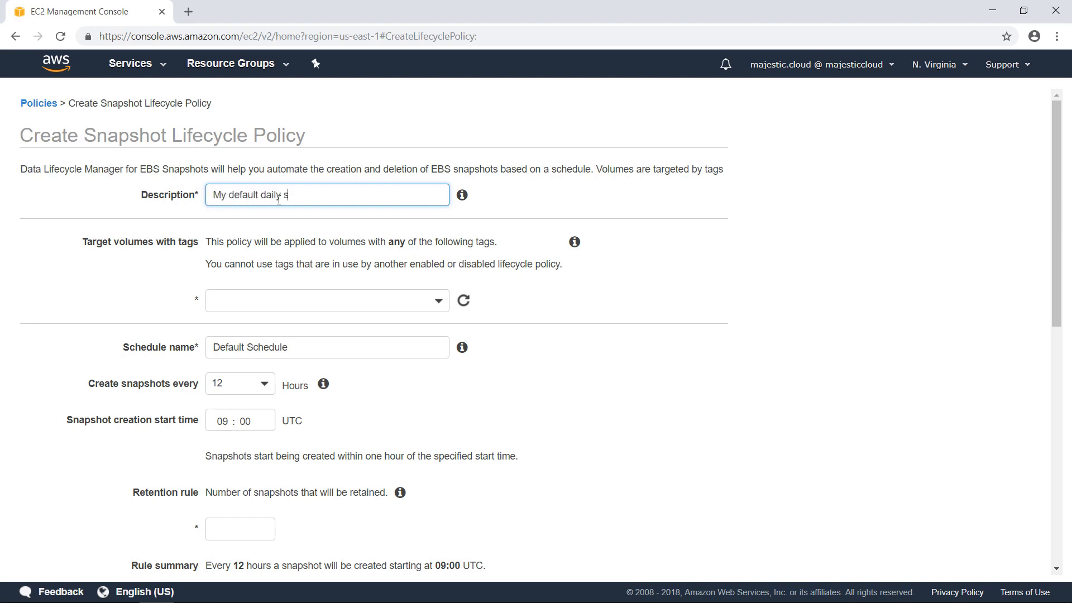
{"action": "type", "text": "chedule"}
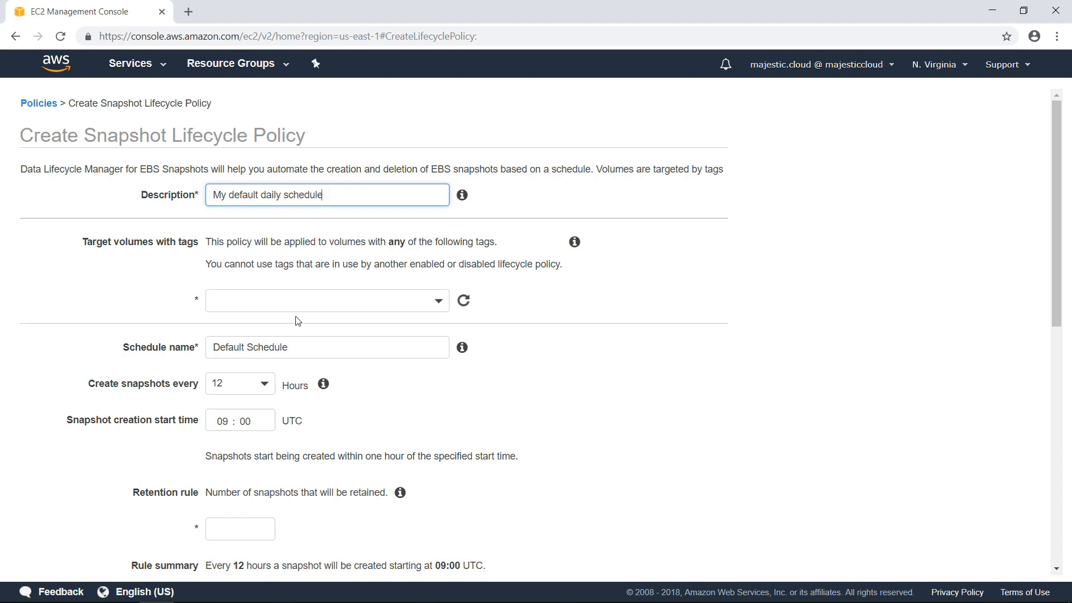
Target volumes carrying the tag Backup = True.
{"action": "left_click", "coordinate": [328, 300]}
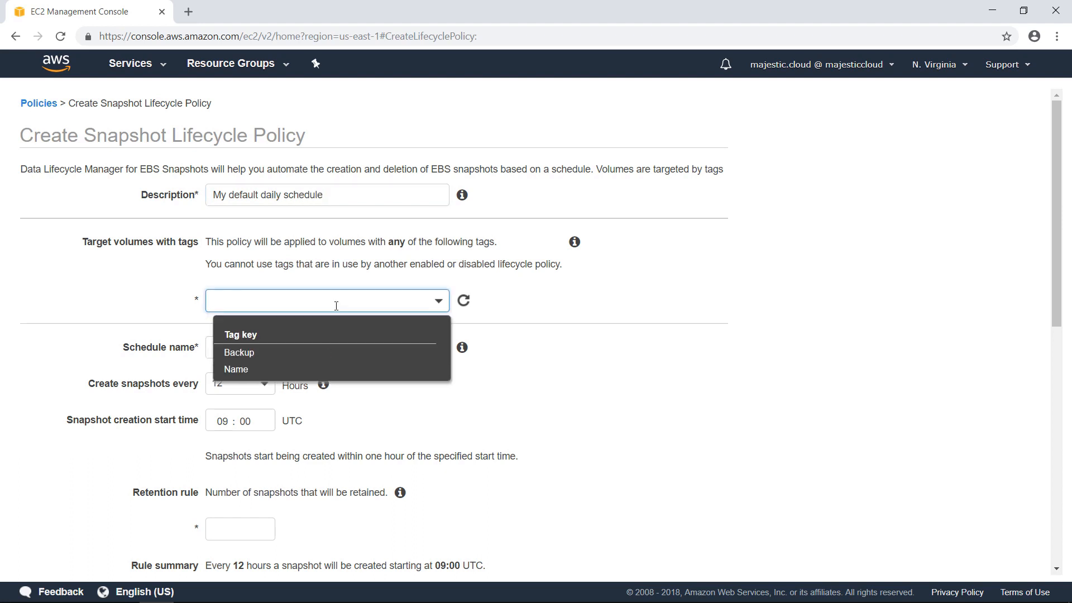
{"action": "mouse_move", "coordinate": [240, 352]}
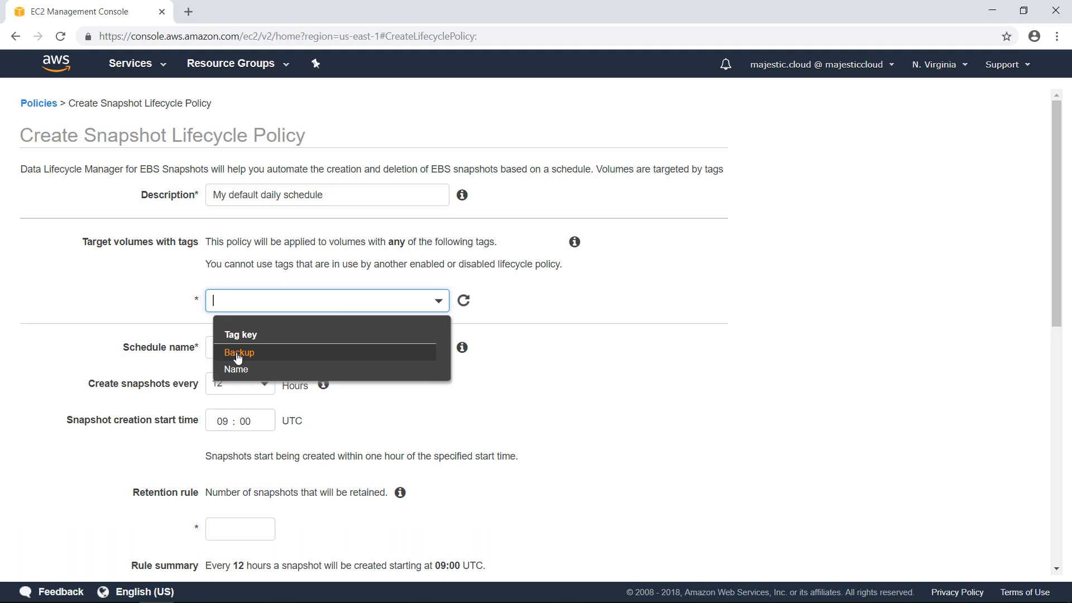
{"action": "left_click", "coordinate": [239, 352]}
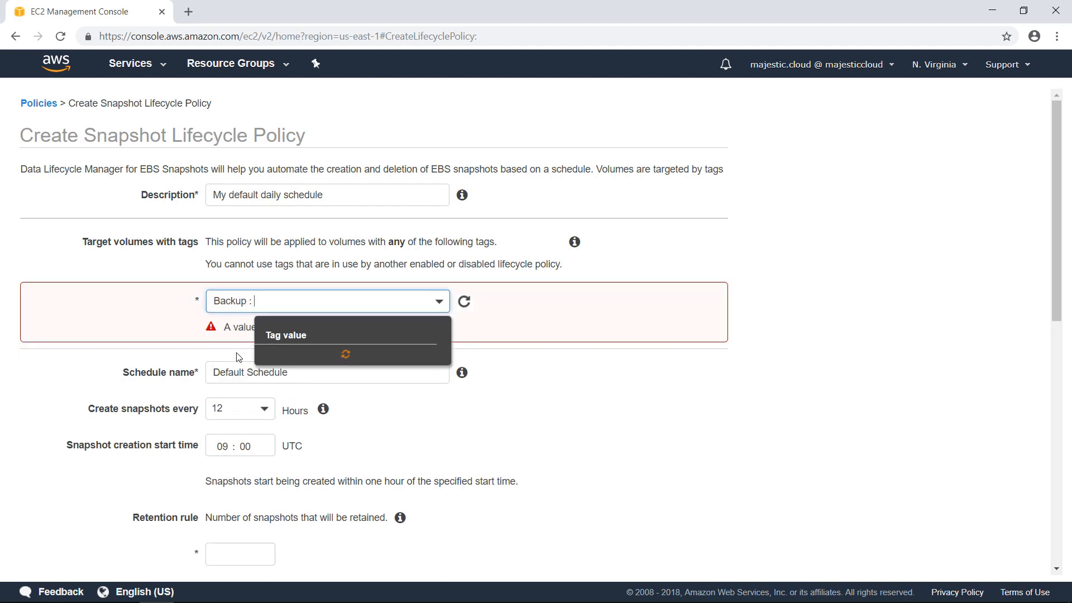
{"action": "type", "text": "True"}
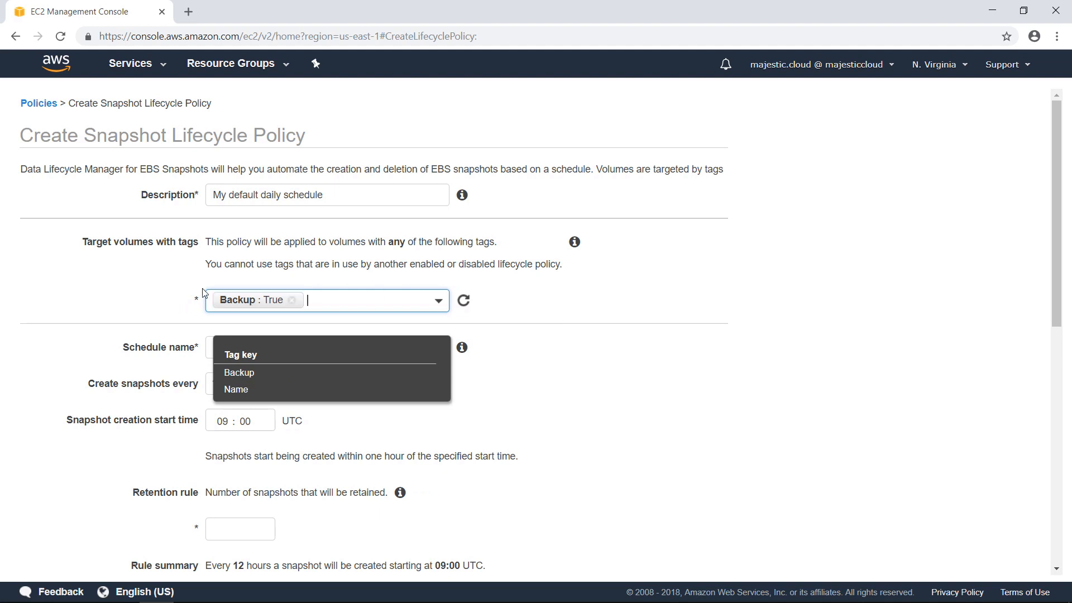
{"action": "mouse_move", "coordinate": [292, 299]}
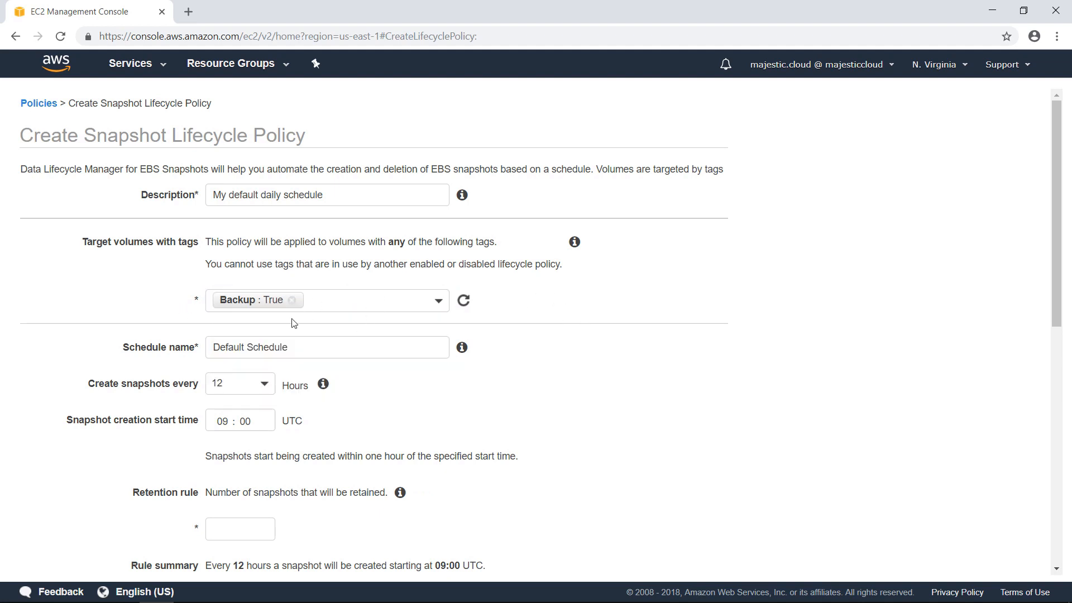
{"action": "mouse_move", "coordinate": [220, 328]}
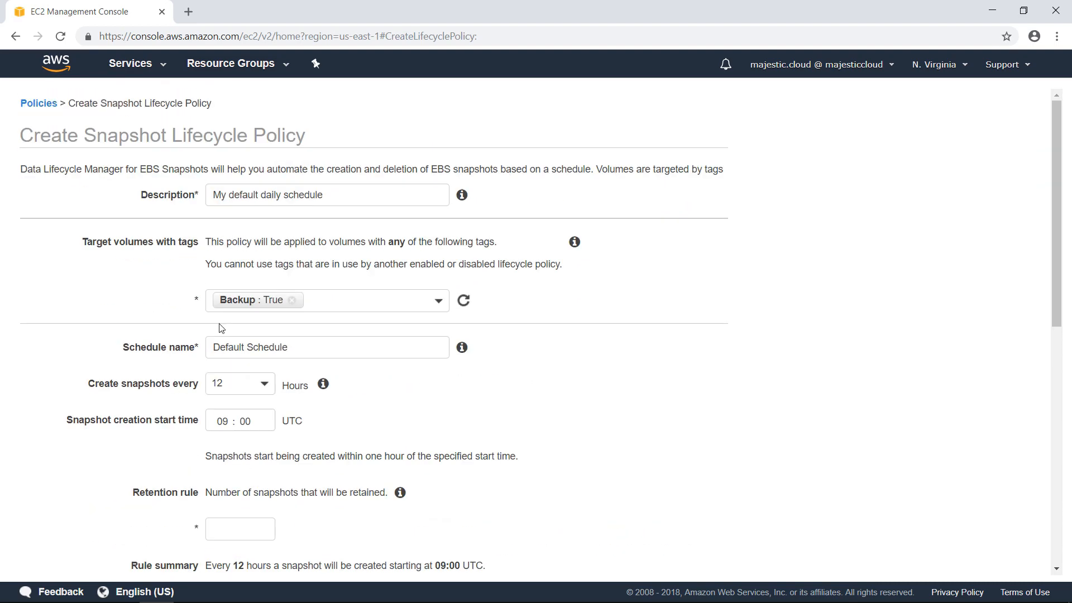
{"action": "mouse_move", "coordinate": [434, 367]}
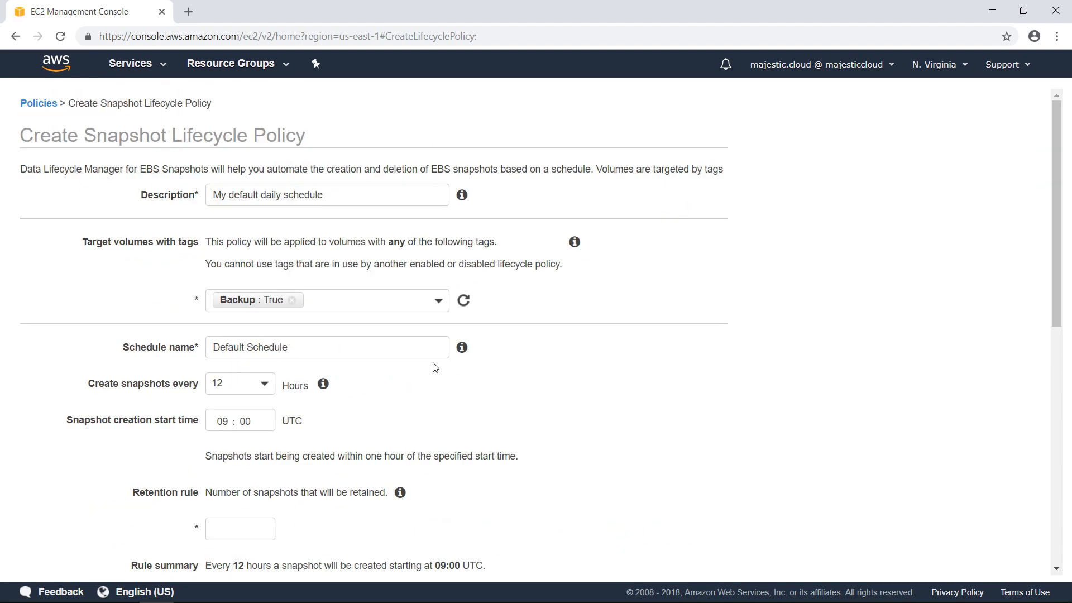
Create snapshots every 12 hours with a start time of 12:20 UTC.
{"action": "left_click", "coordinate": [327, 346]}
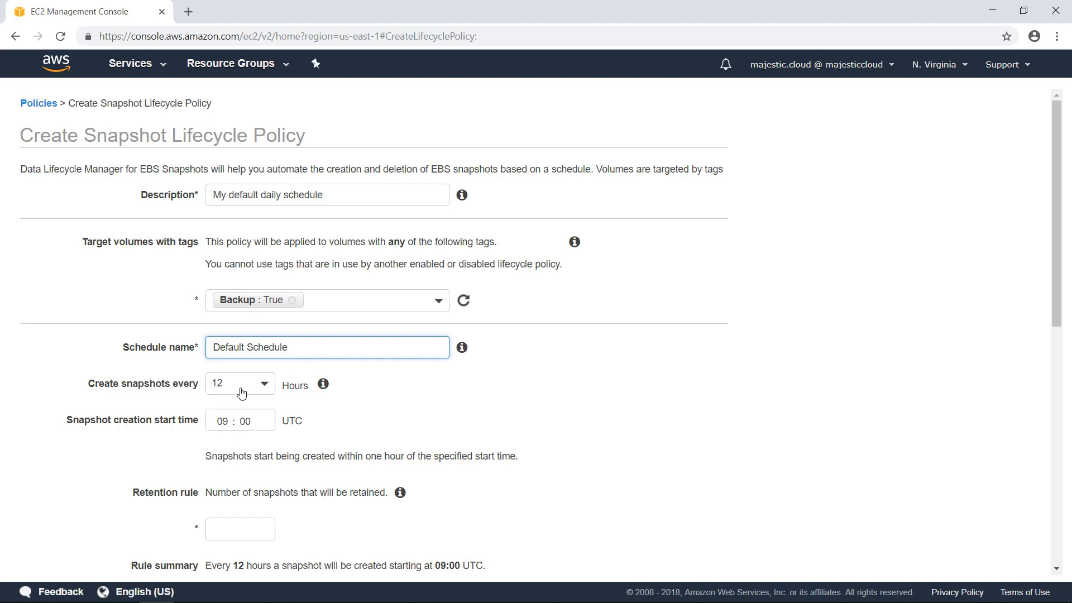
{"action": "left_click", "coordinate": [240, 383]}
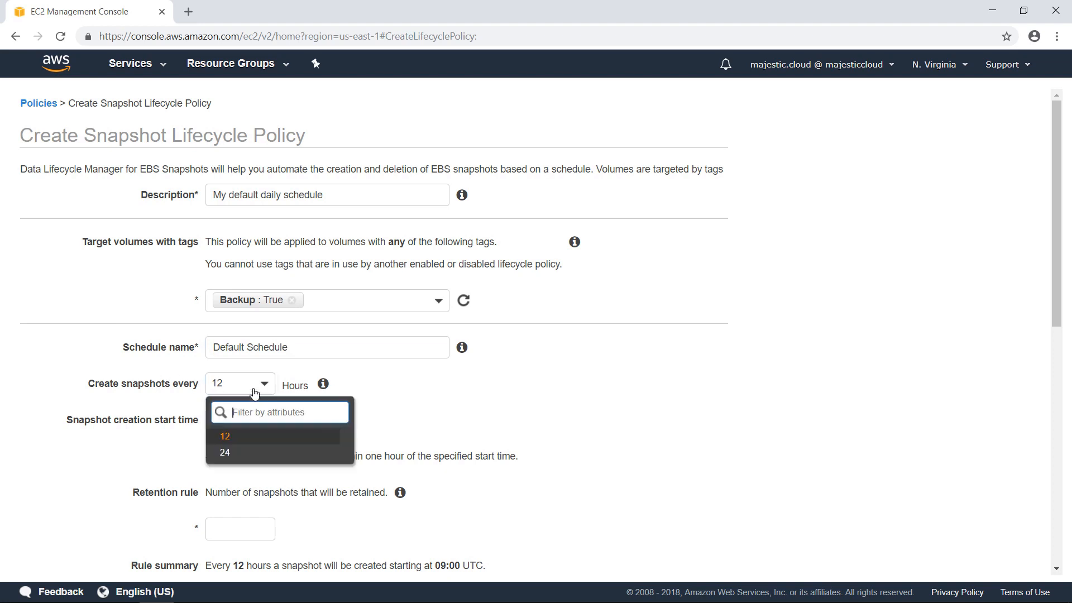
{"action": "left_click", "coordinate": [225, 436]}
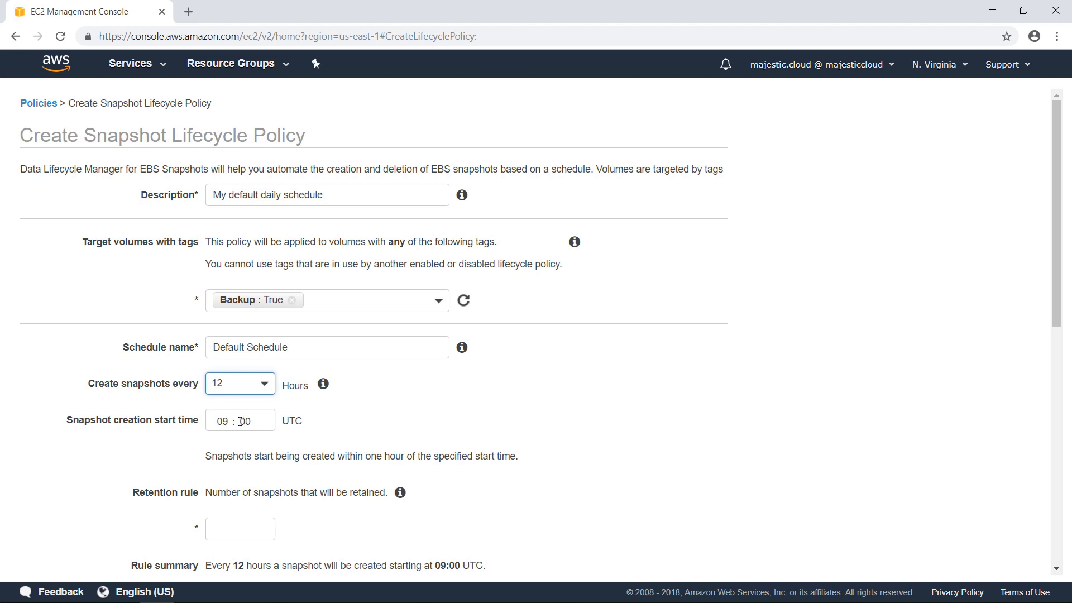
{"action": "type", "text": "1"}
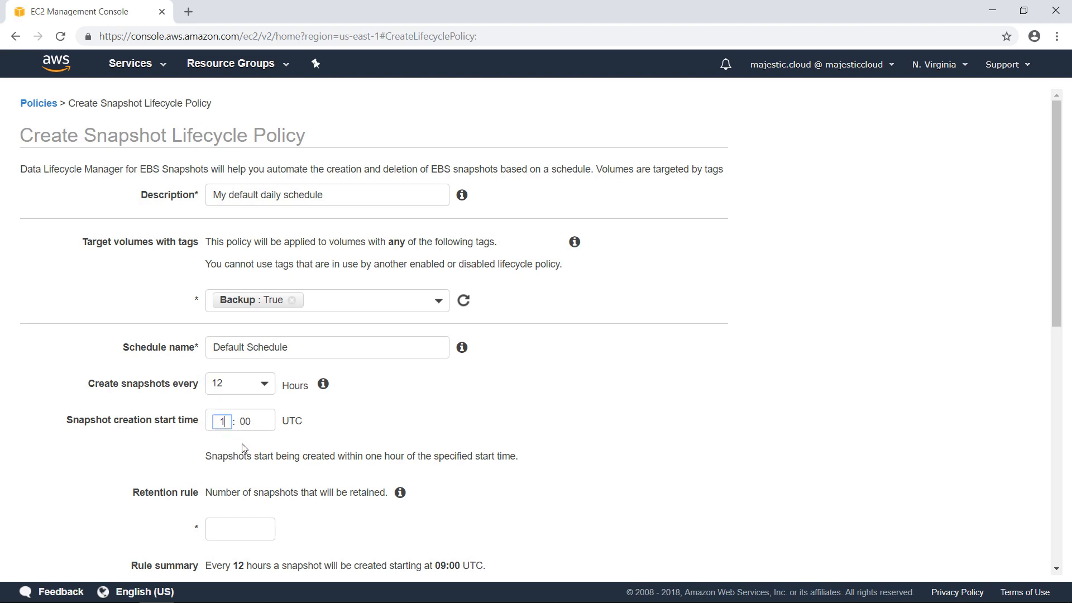
{"action": "type", "text": "2"}
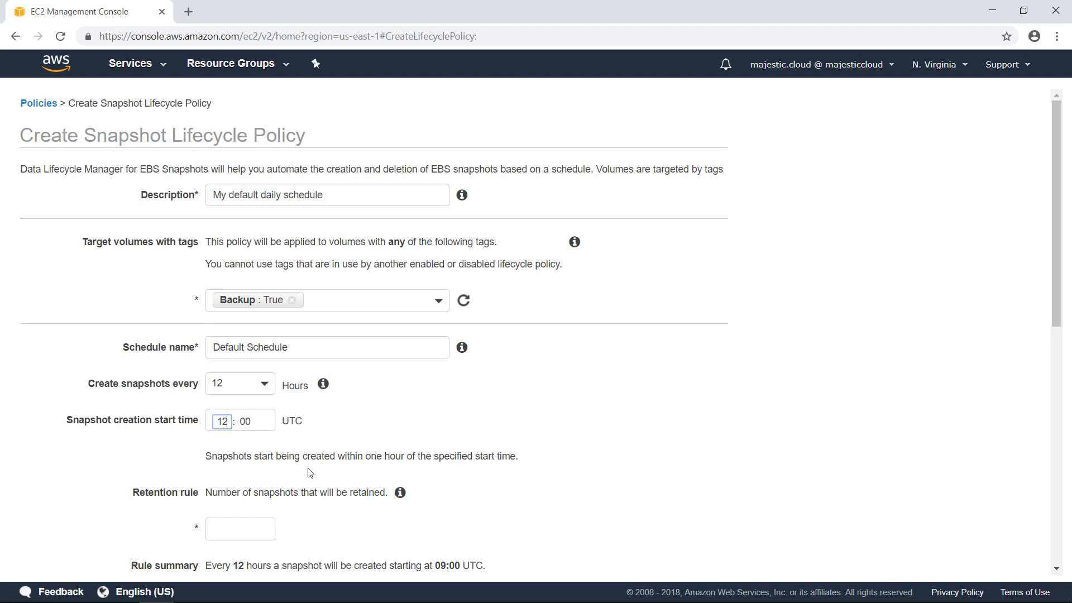
{"action": "type", "text": "2"}
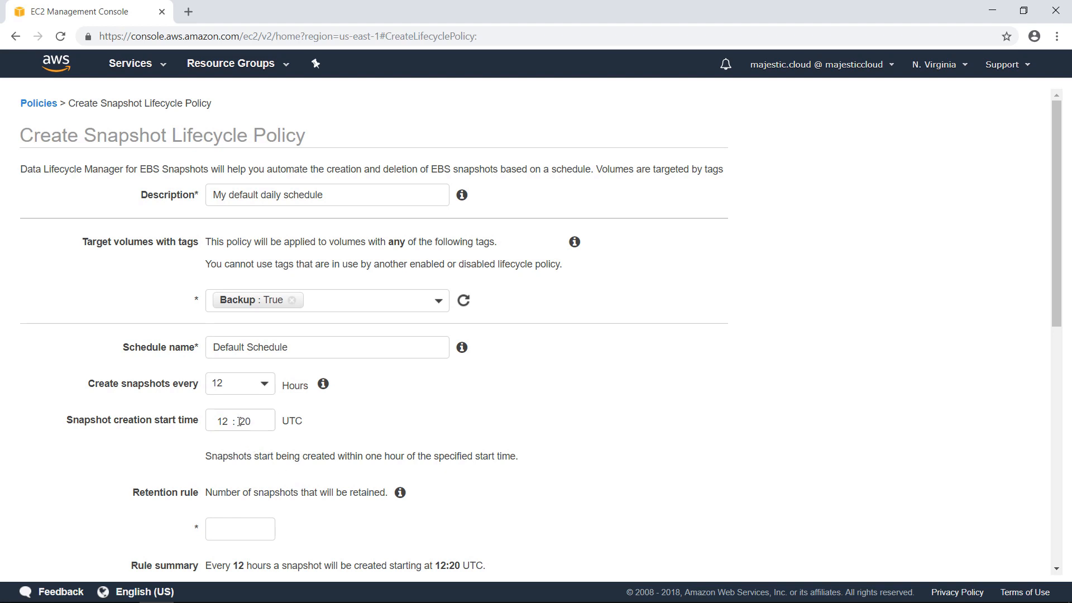
{"action": "mouse_move", "coordinate": [193, 434]}
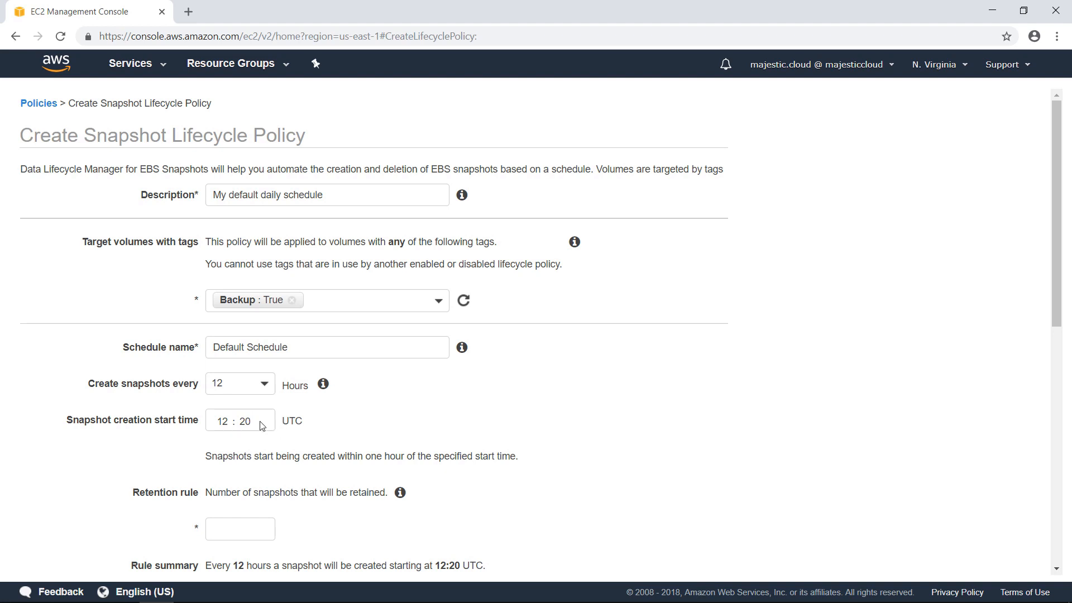
{"action": "scroll", "scroll_direction": "down", "scroll_amount": 3}
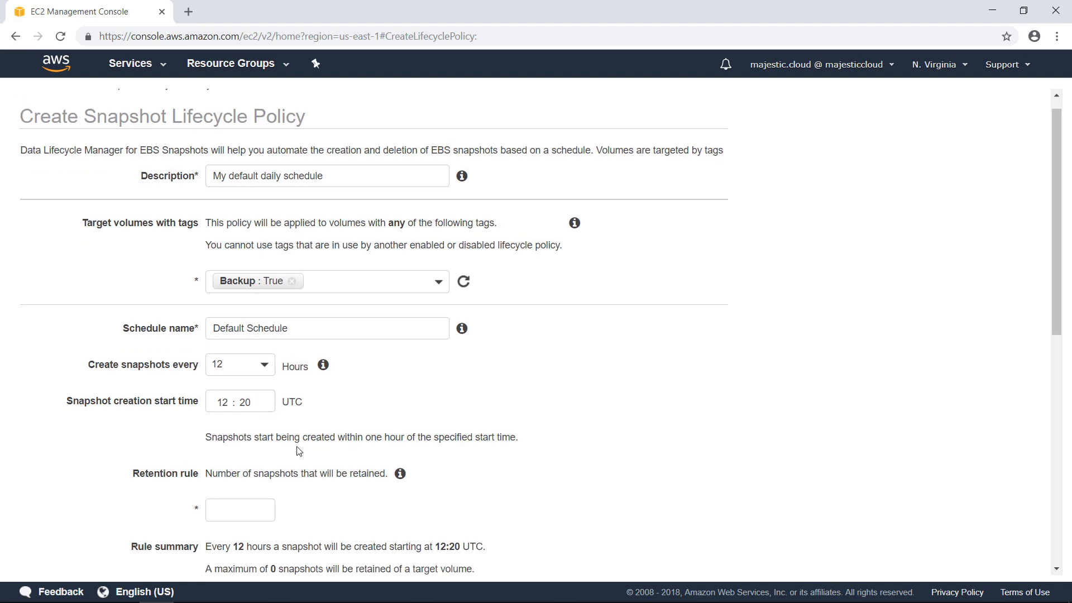
Set the retention rule to keep 20 snapshots per target volume.
{"action": "scroll", "scroll_direction": "down", "scroll_amount": 3}
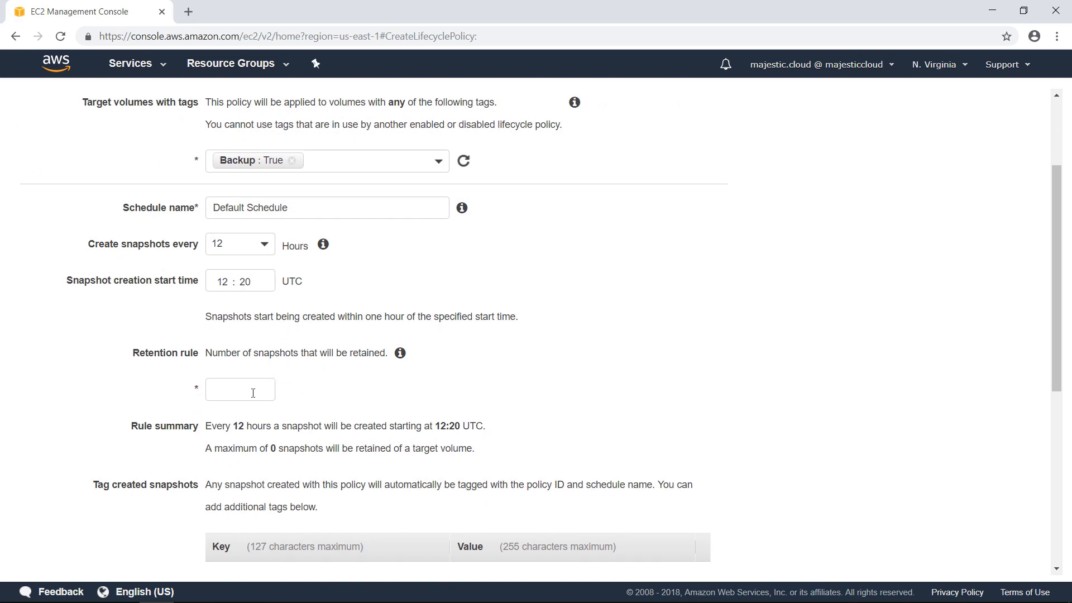
{"action": "left_click", "coordinate": [240, 389]}
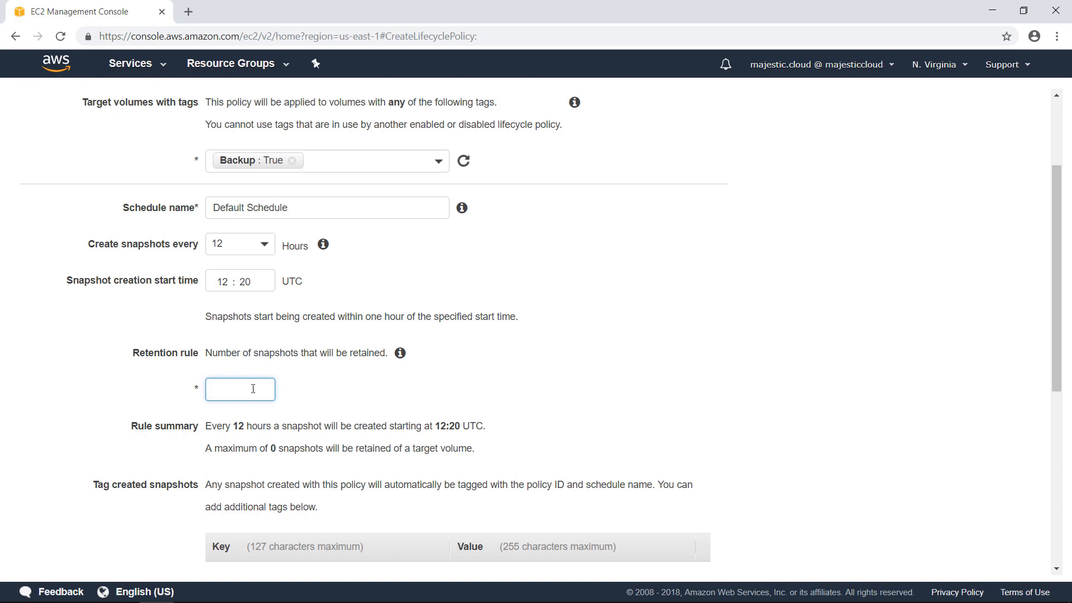
{"action": "type", "text": "20"}
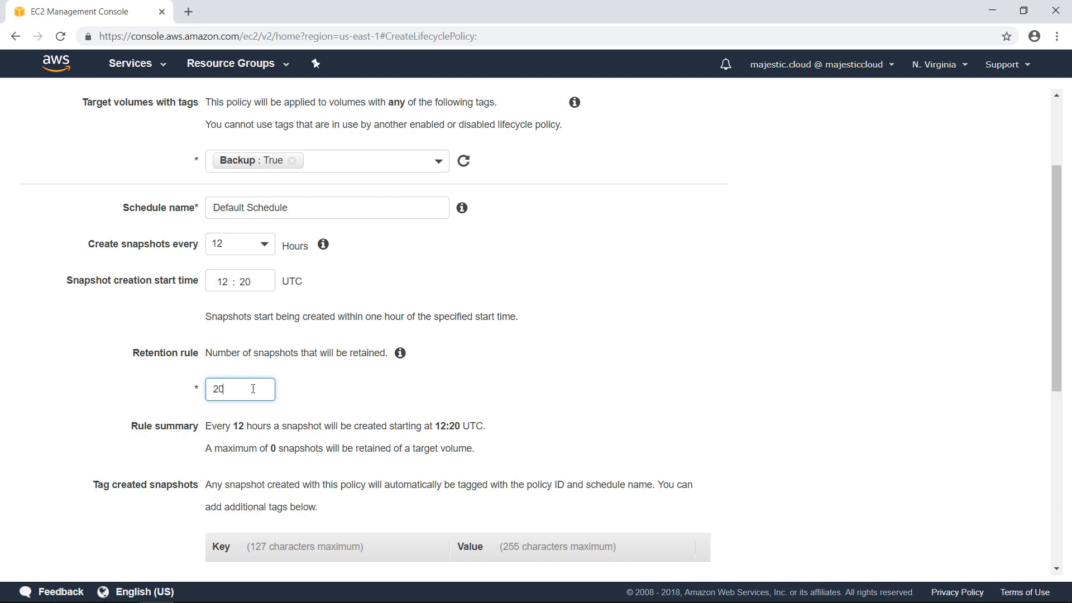
{"action": "mouse_move", "coordinate": [323, 396]}
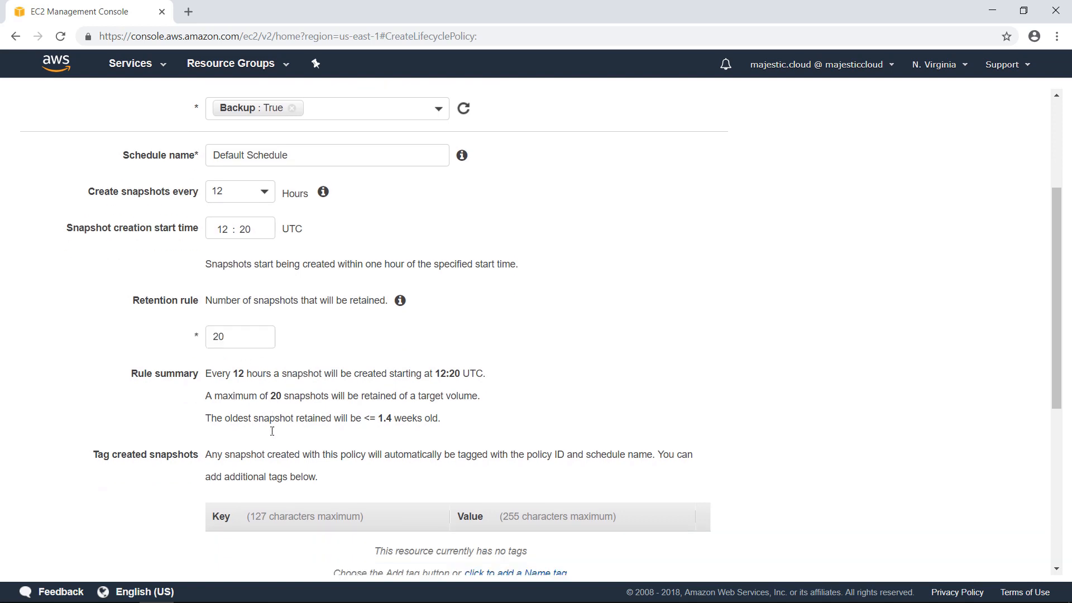
{"action": "scroll", "scroll_direction": "down", "scroll_amount": 3}
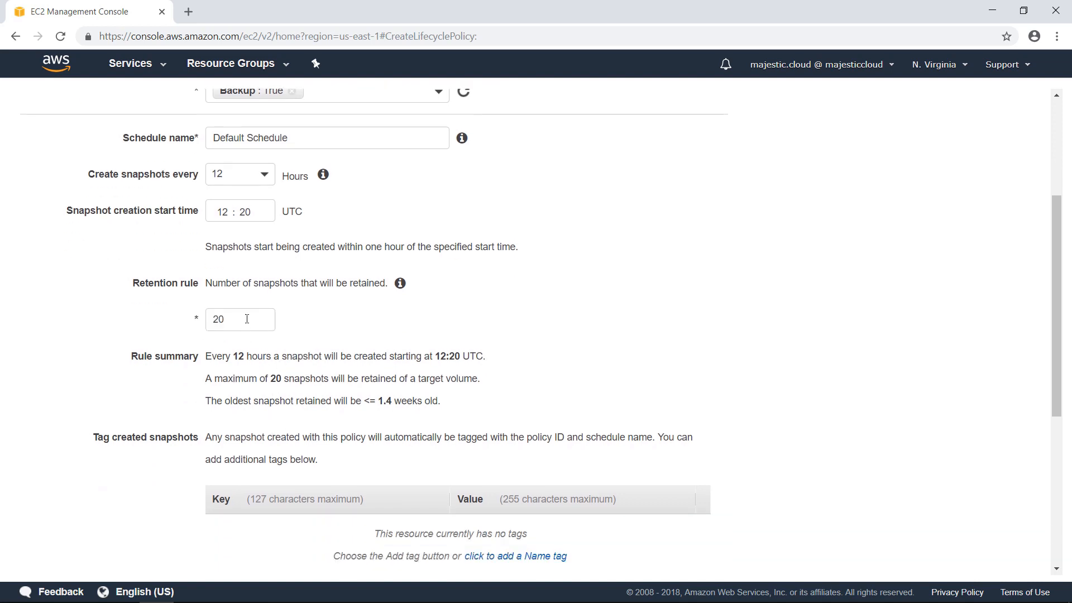
{"action": "mouse_move", "coordinate": [261, 353]}
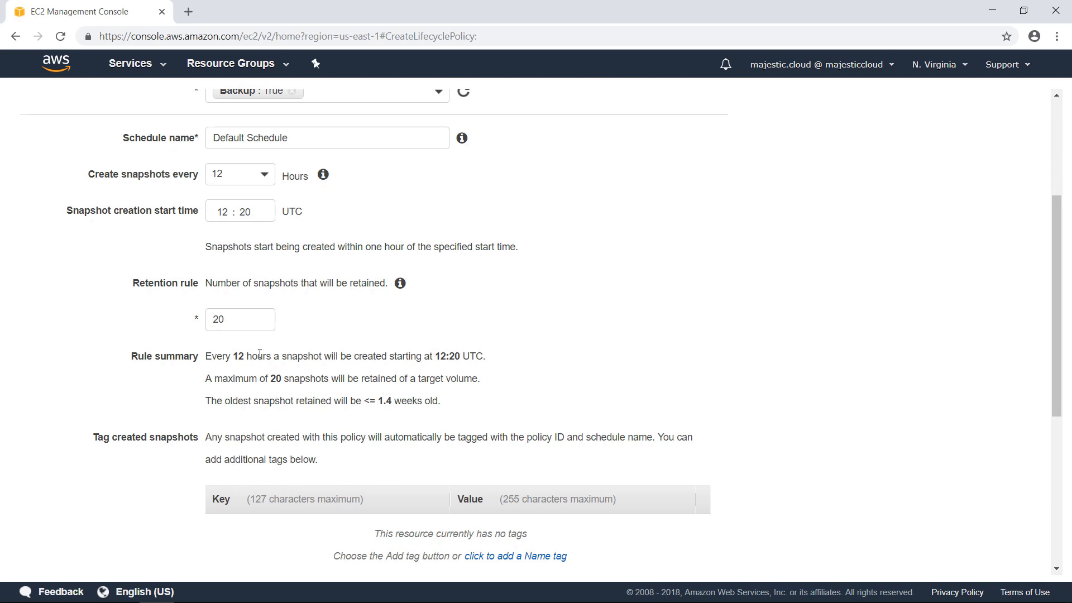
Tag created snapshots with managedbyDLM = True.
{"action": "scroll", "scroll_direction": "down", "scroll_amount": 3}
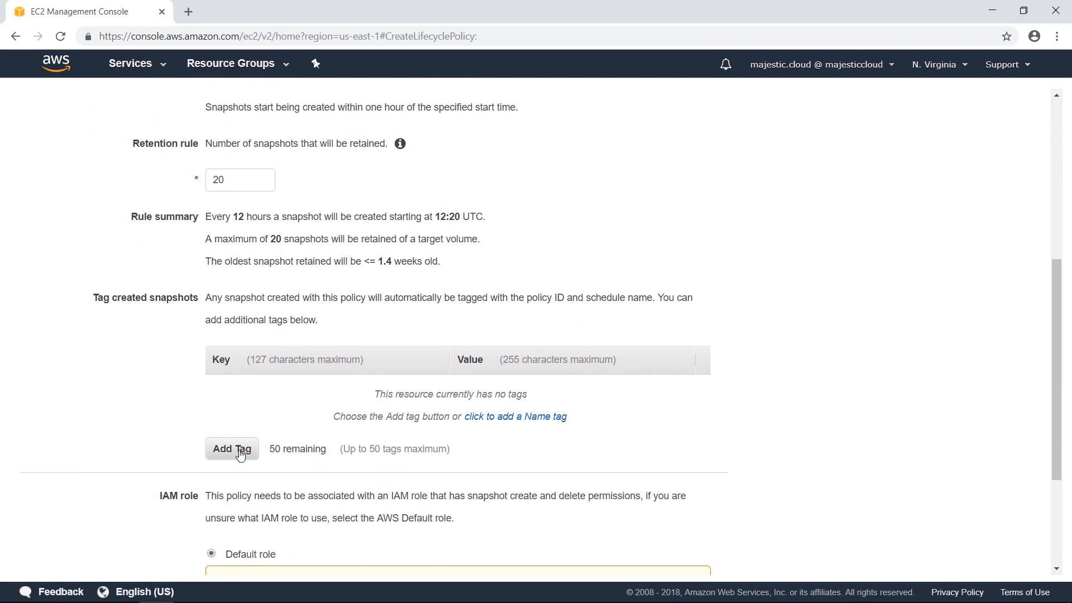
{"action": "left_click", "coordinate": [232, 449]}
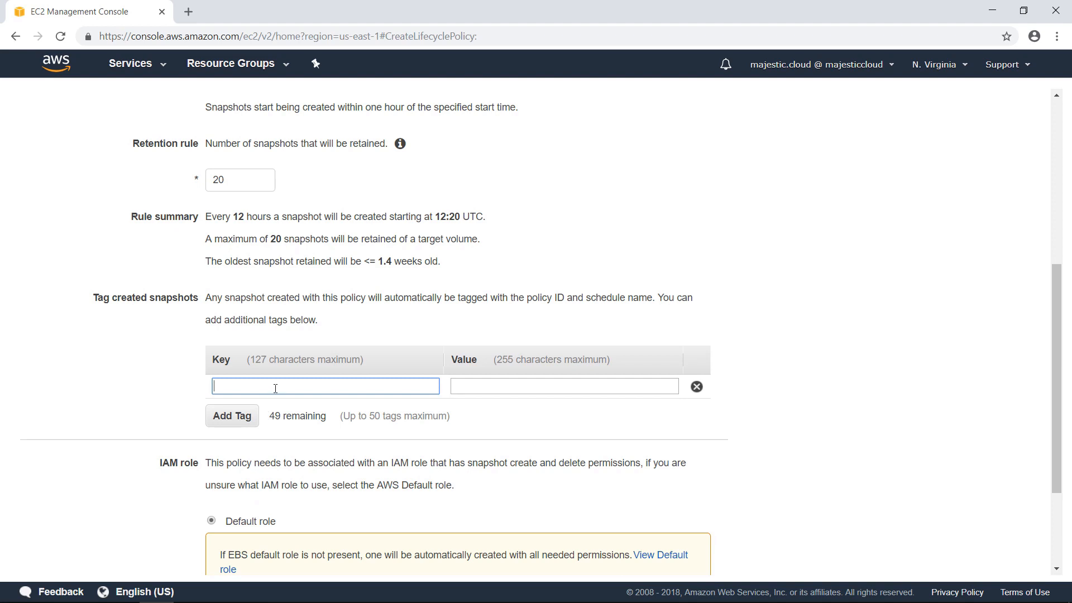
{"action": "mouse_move", "coordinate": [281, 358]}
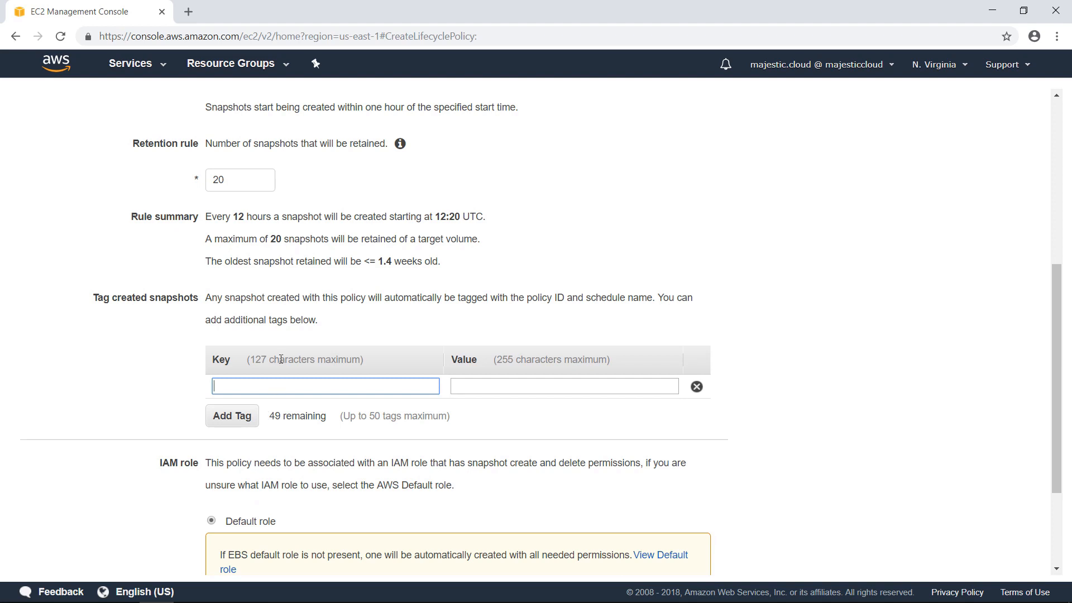
{"action": "type", "text": "managedbyDL"}
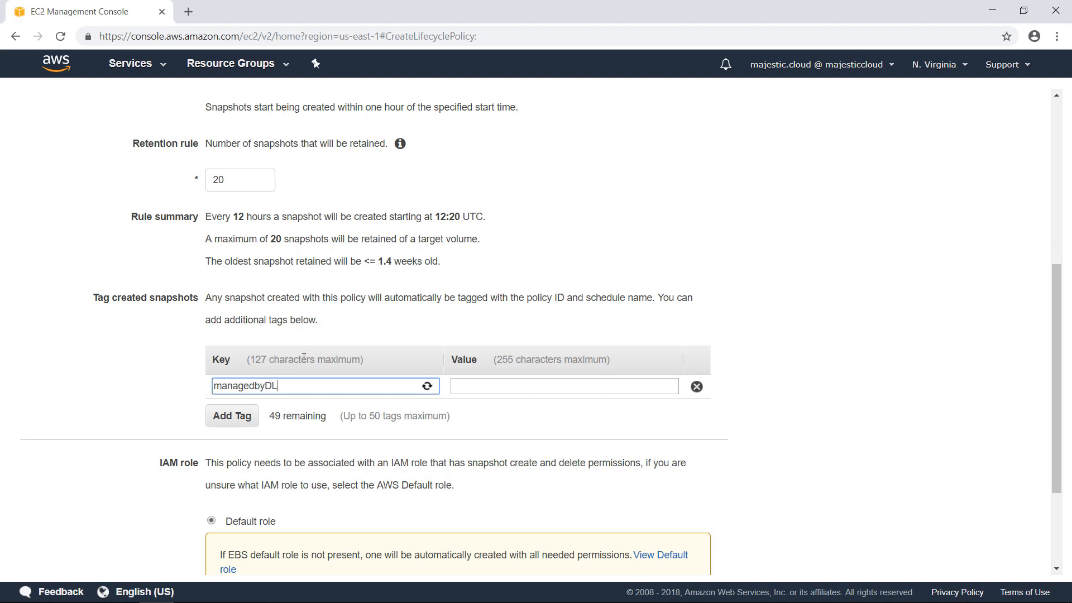
{"action": "type", "text": "M"}
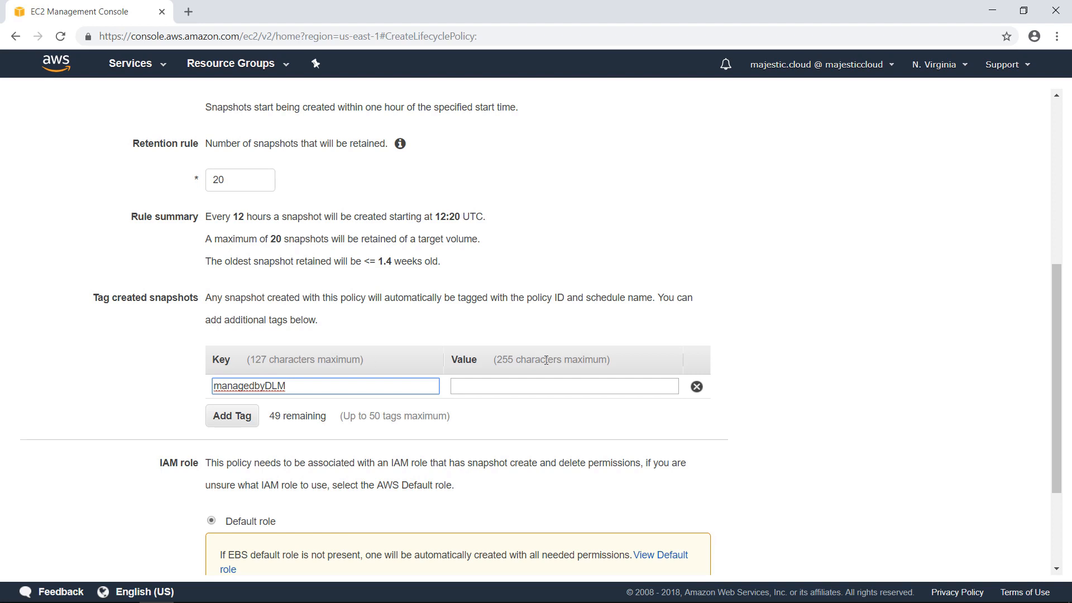
{"action": "type", "text": "Tru"}
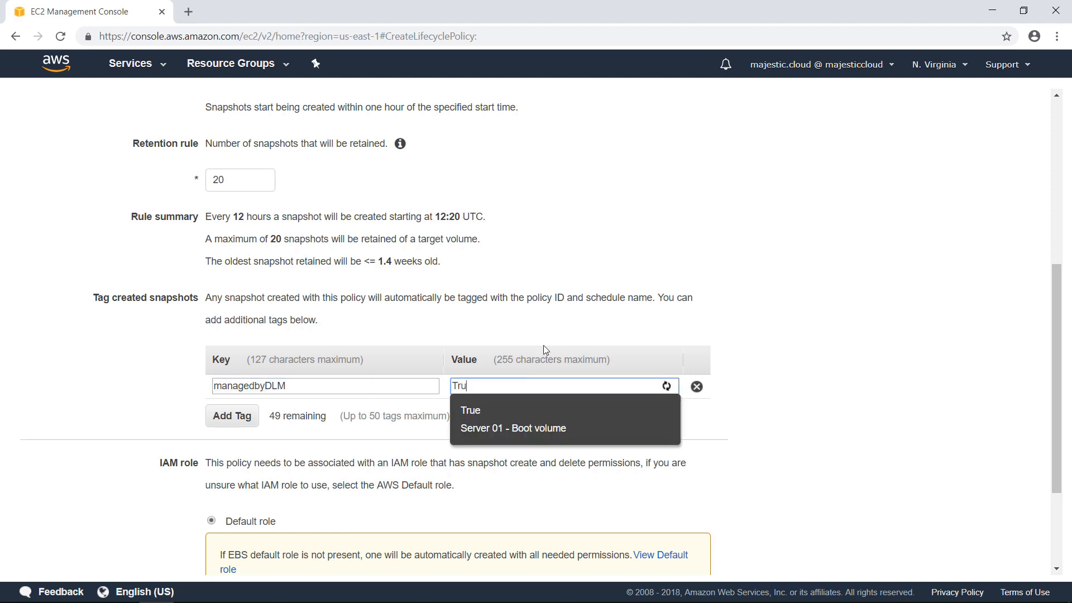
{"action": "left_click", "coordinate": [470, 410]}
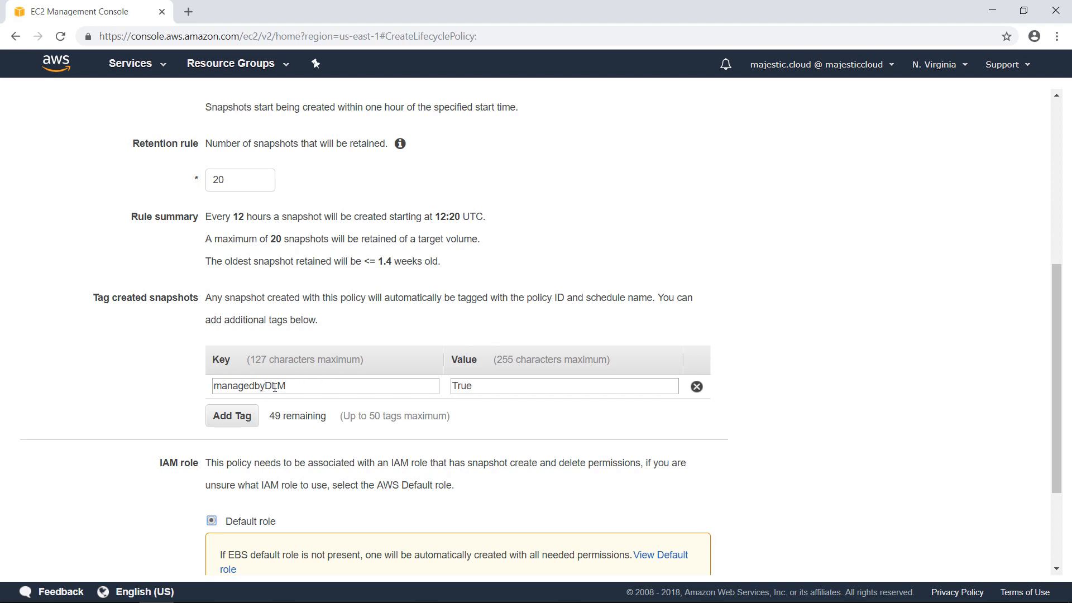
Create the policy with the default role and enabled status.
{"action": "scroll", "scroll_direction": "down", "scroll_amount": 3}
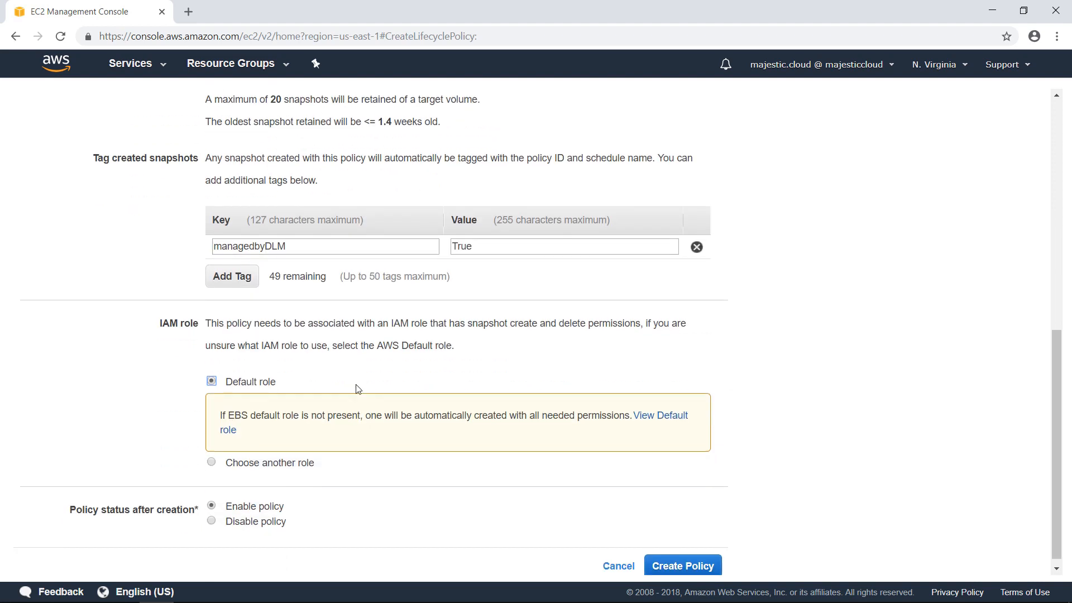
{"action": "scroll", "scroll_direction": "down", "scroll_amount": 3}
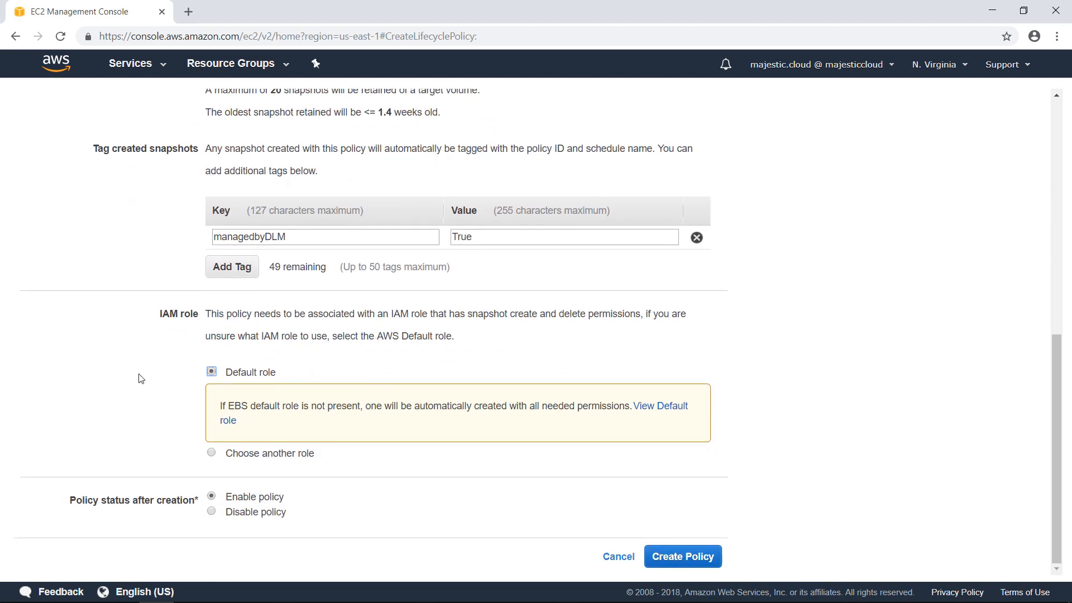
{"action": "mouse_move", "coordinate": [354, 424]}
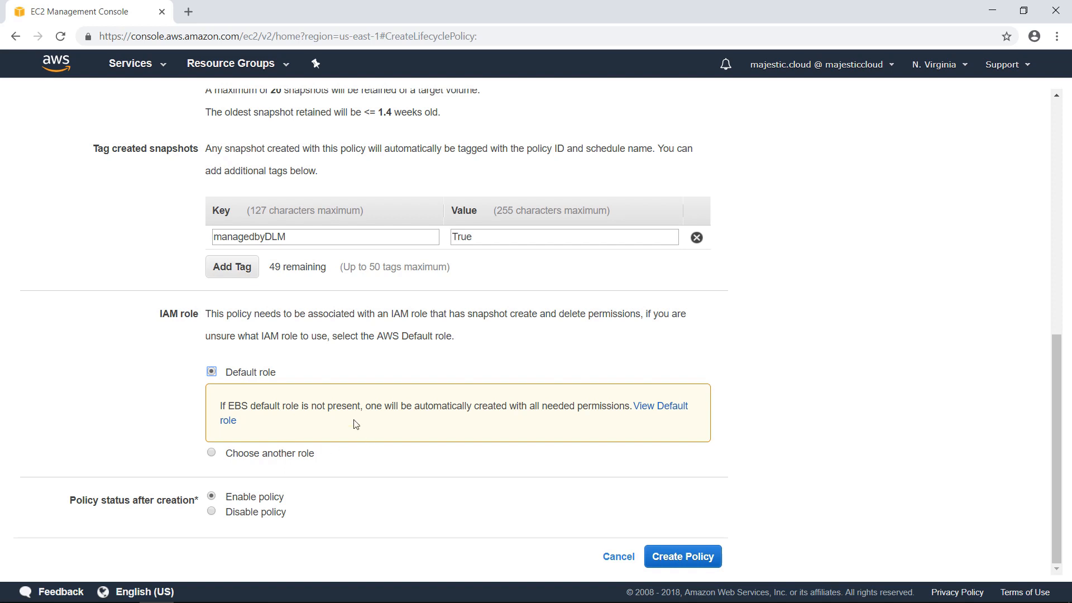
{"action": "mouse_move", "coordinate": [324, 453]}
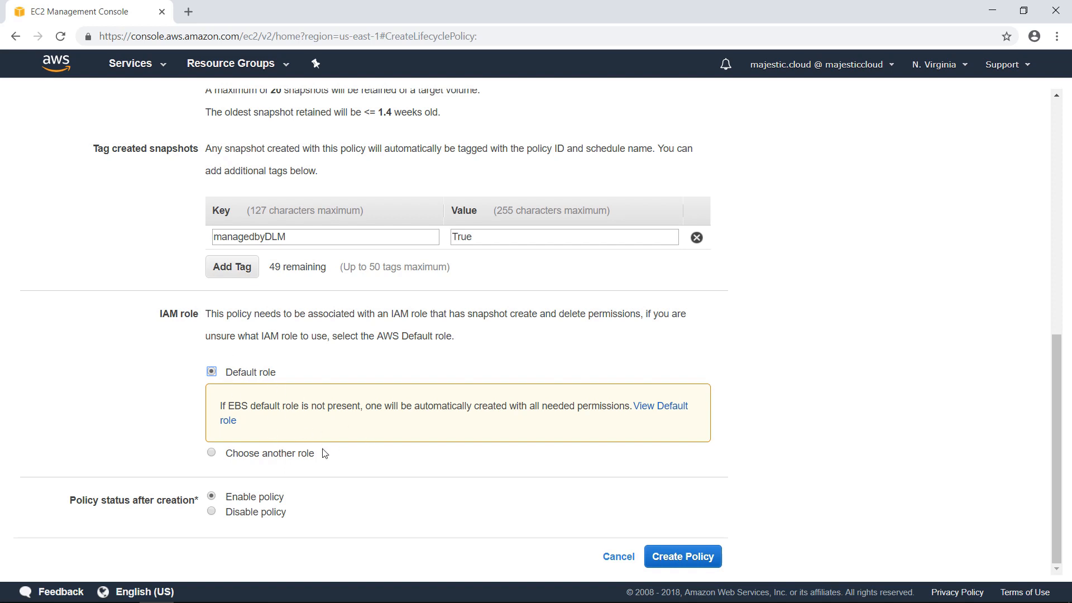
{"action": "mouse_move", "coordinate": [186, 493]}
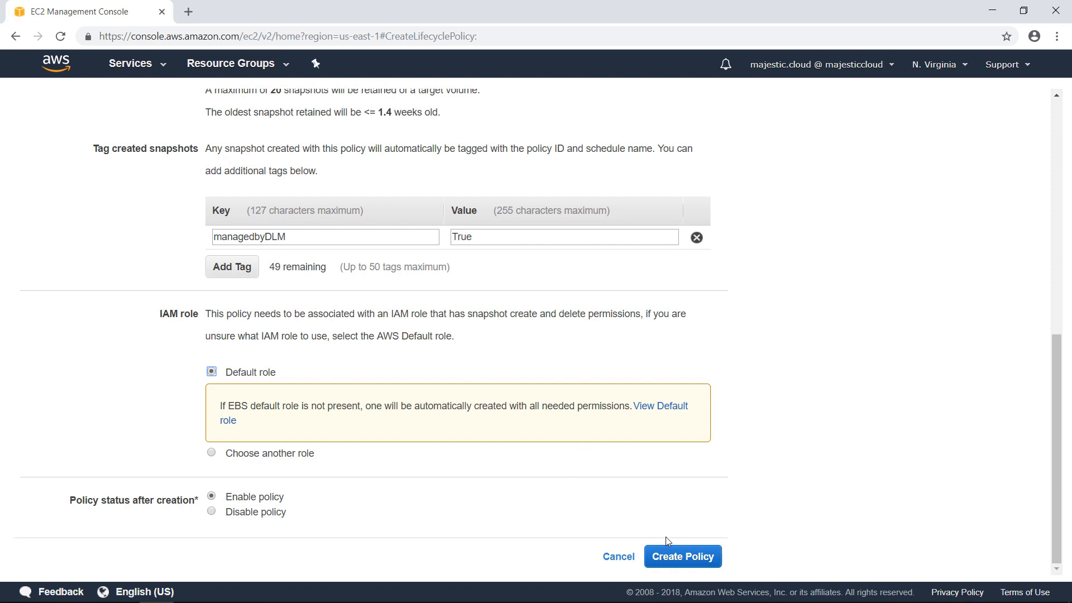
{"action": "left_click", "coordinate": [682, 557]}
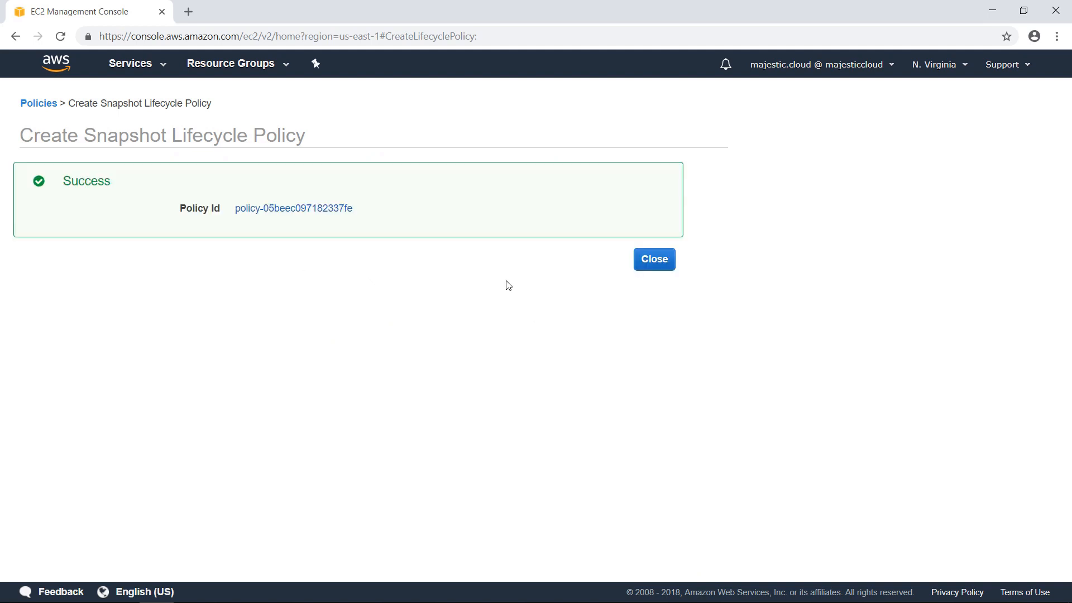
Confirm the snapshots list is still empty and return to Lifecycle Manager showing the policy enabled.
{"action": "left_click", "coordinate": [653, 259]}
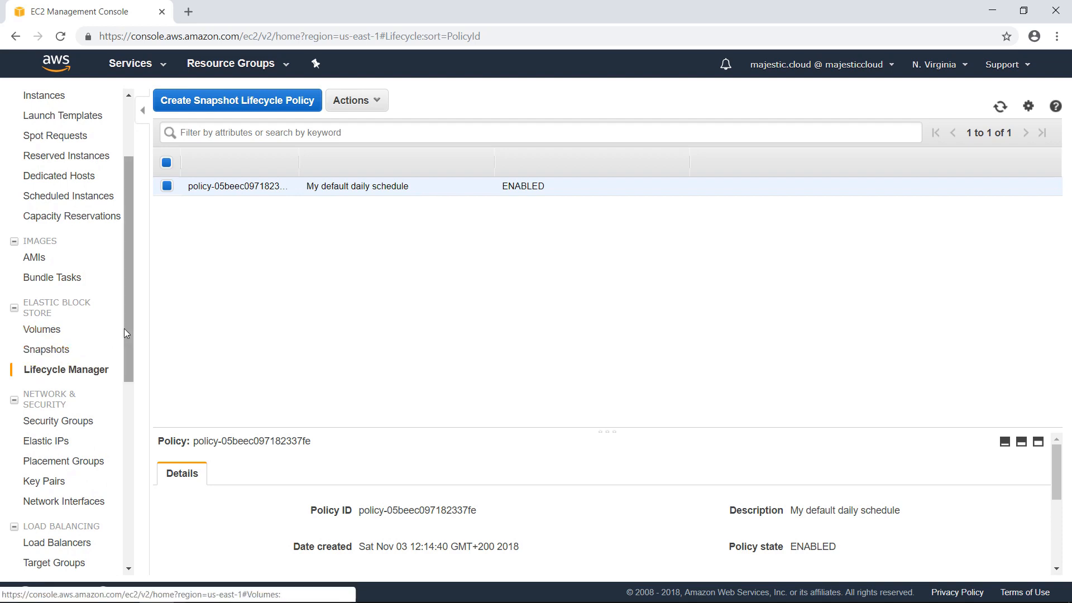
{"action": "left_click", "coordinate": [47, 328]}
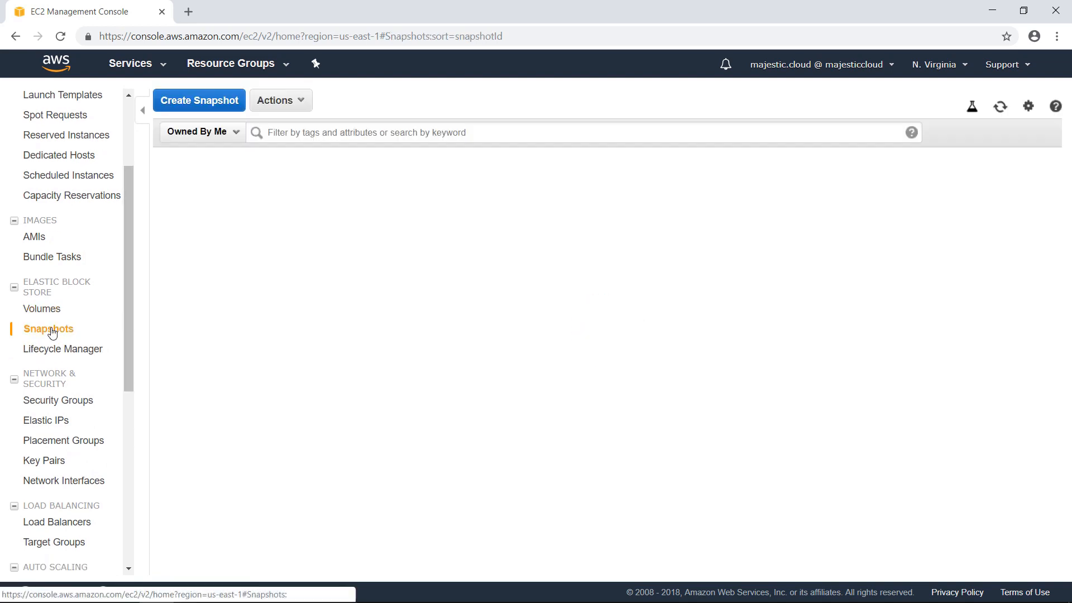
{"action": "left_click", "coordinate": [48, 328]}
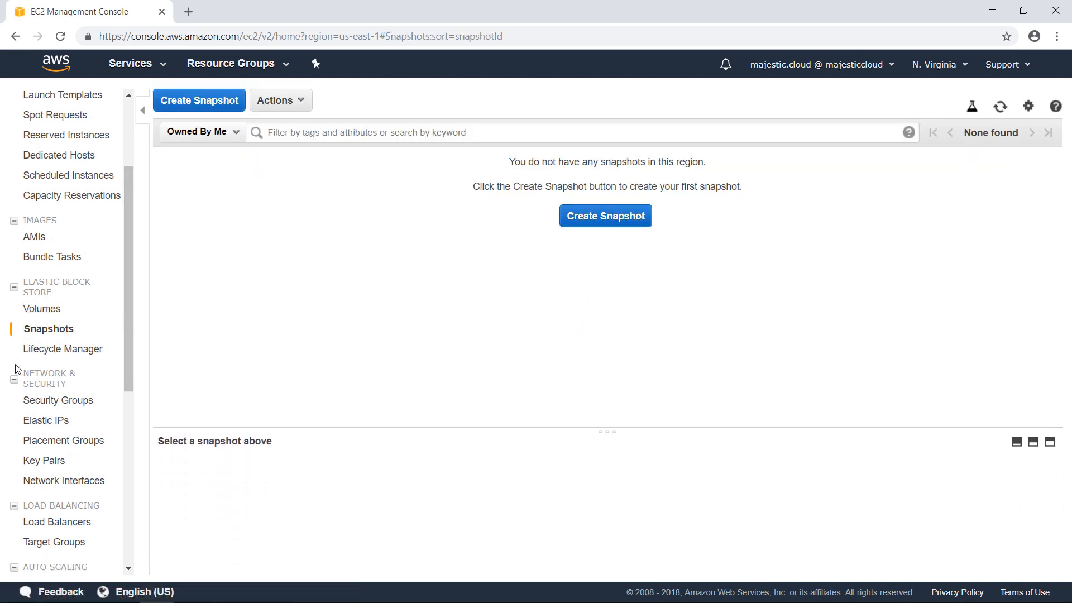
{"action": "left_click", "coordinate": [62, 349]}
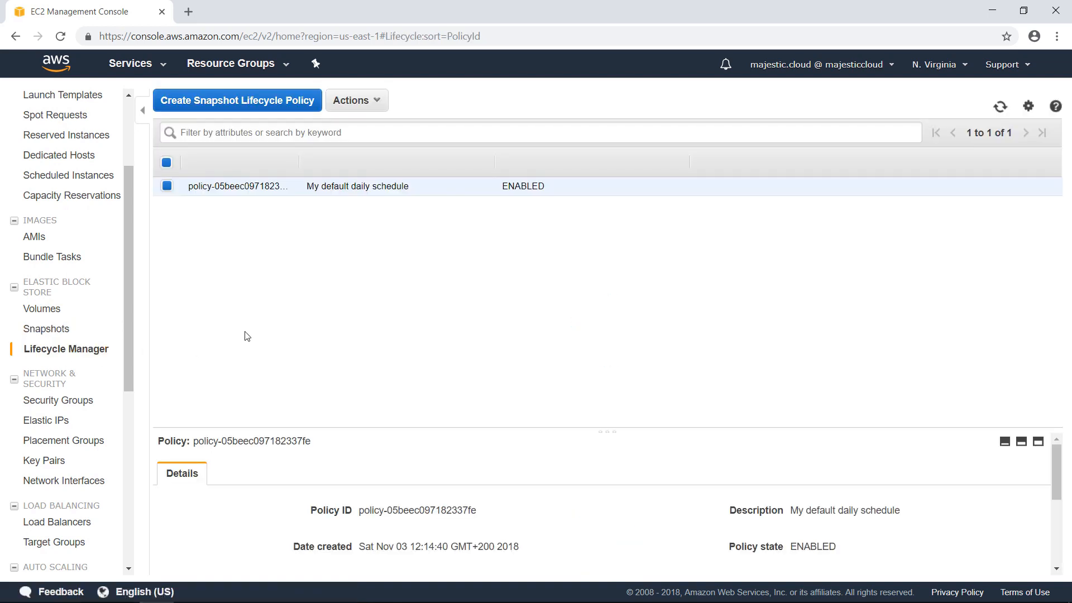
{"action": "mouse_move", "coordinate": [312, 379]}
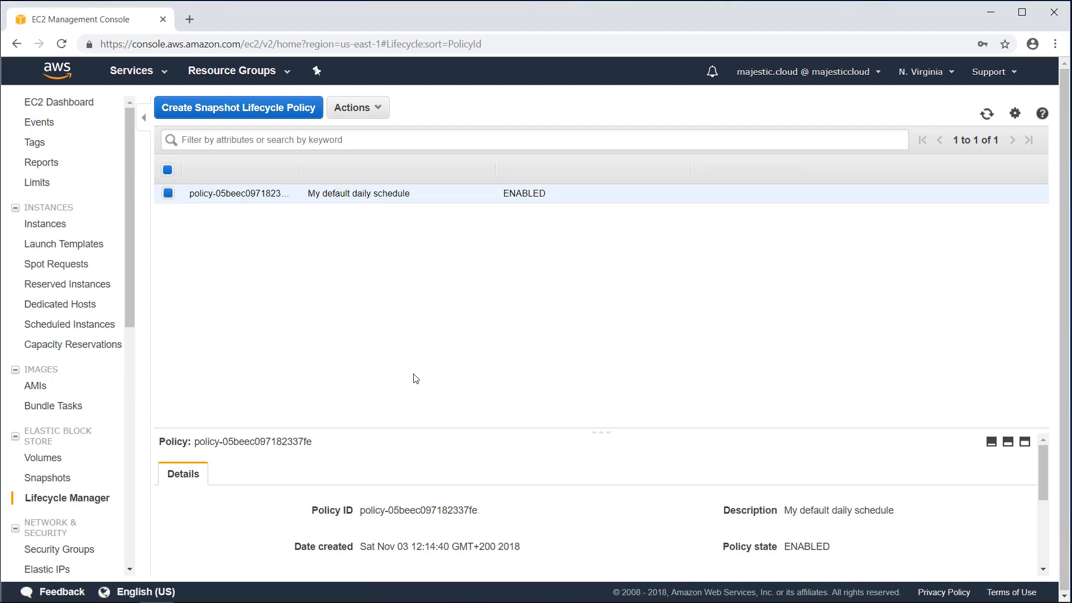
{"action": "mouse_move", "coordinate": [267, 354]}
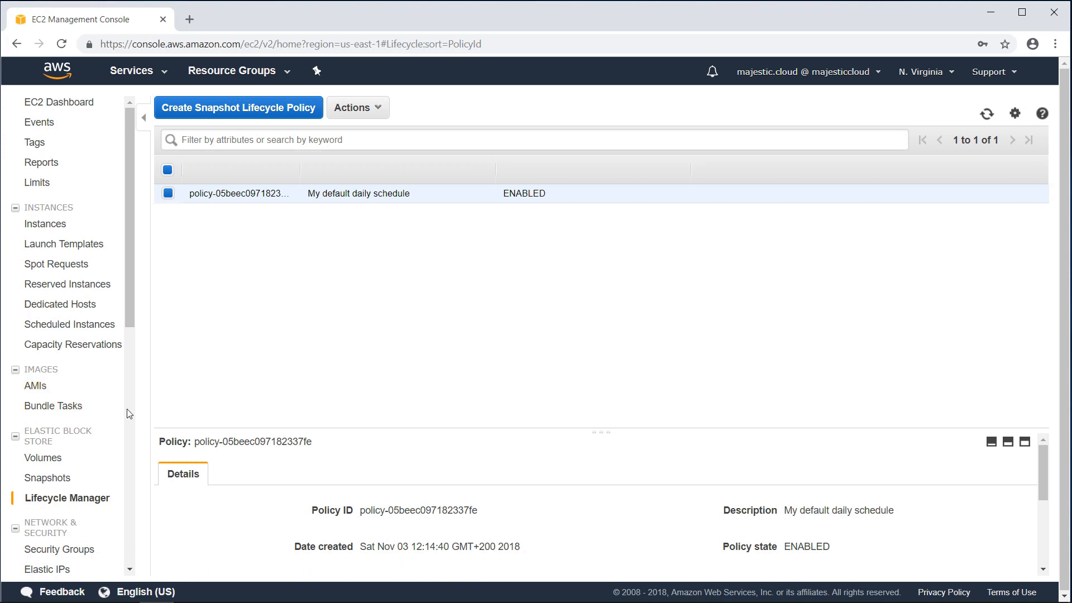
{"action": "mouse_move", "coordinate": [220, 278]}
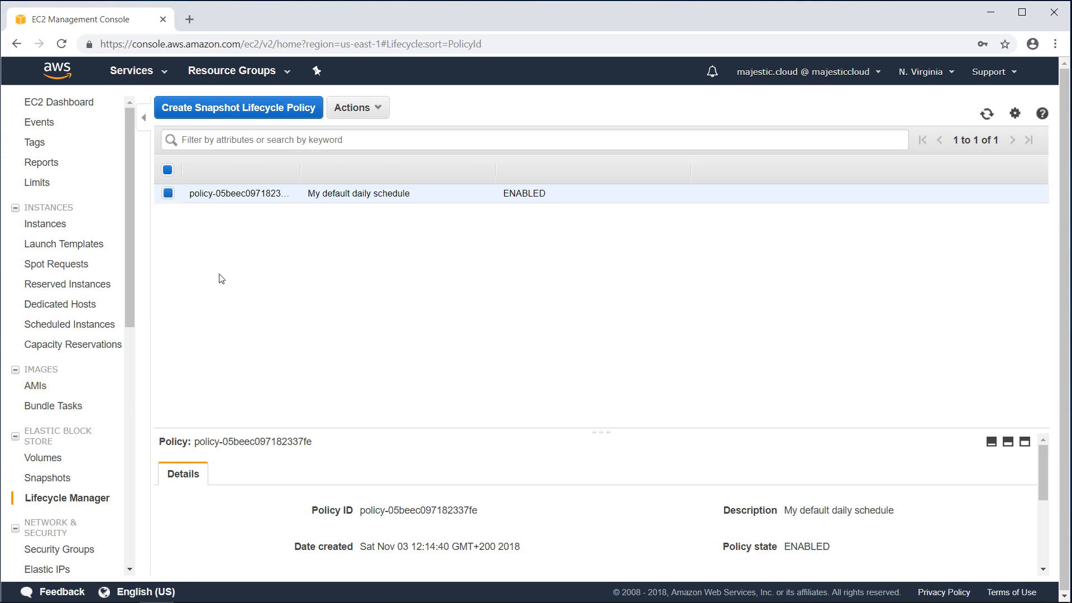
{"action": "mouse_move", "coordinate": [43, 458]}
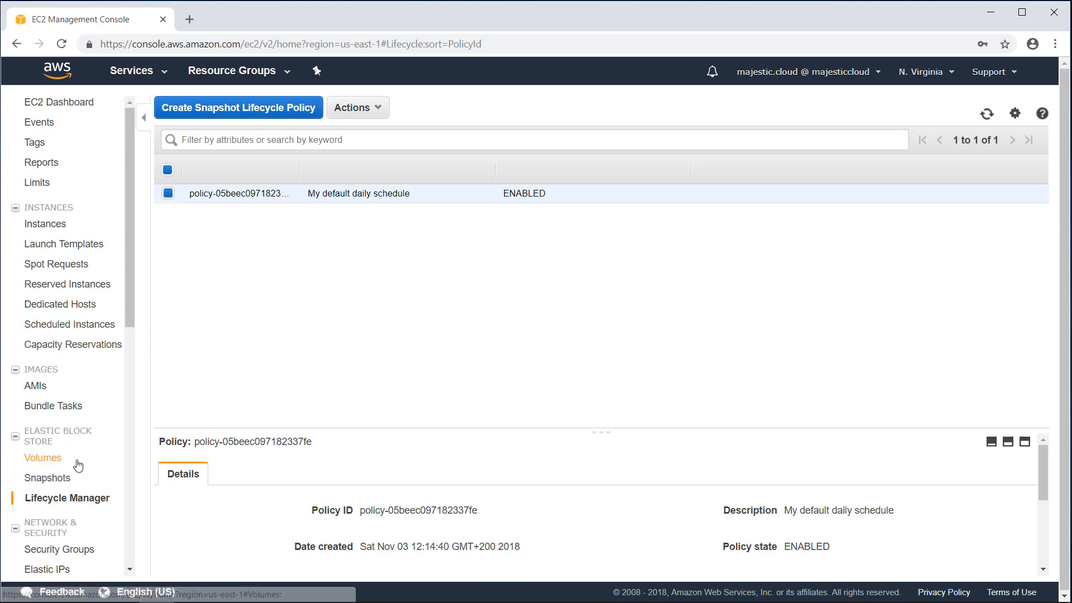
{"action": "mouse_move", "coordinate": [47, 478]}
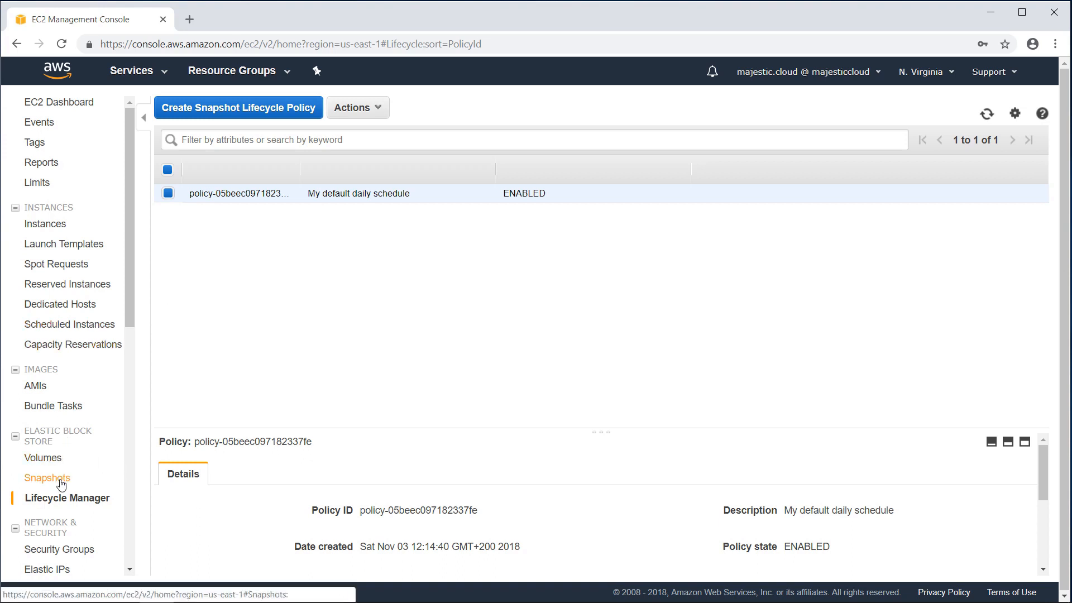
Show the snapshots list, now holding the policy's completed 8 GiB snapshot.
{"action": "left_click", "coordinate": [47, 477]}
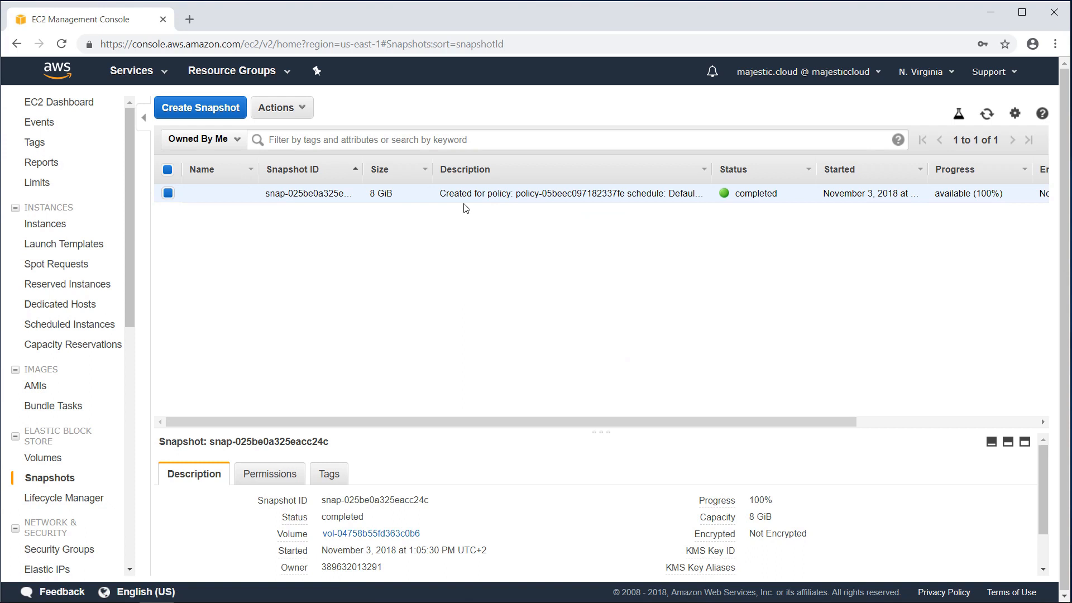
{"action": "mouse_move", "coordinate": [393, 204]}
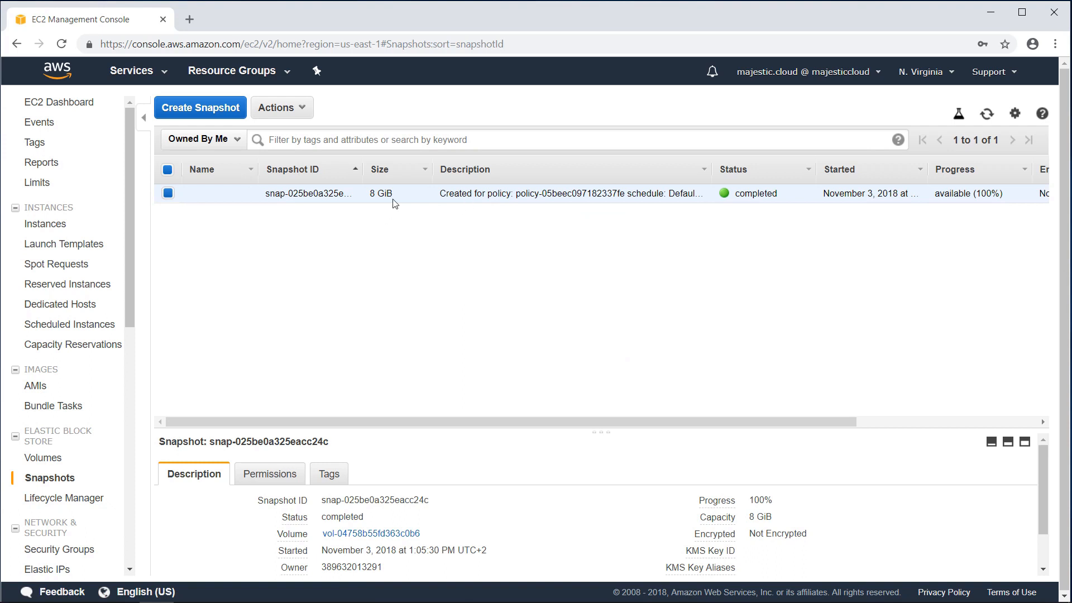
{"action": "mouse_move", "coordinate": [443, 197]}
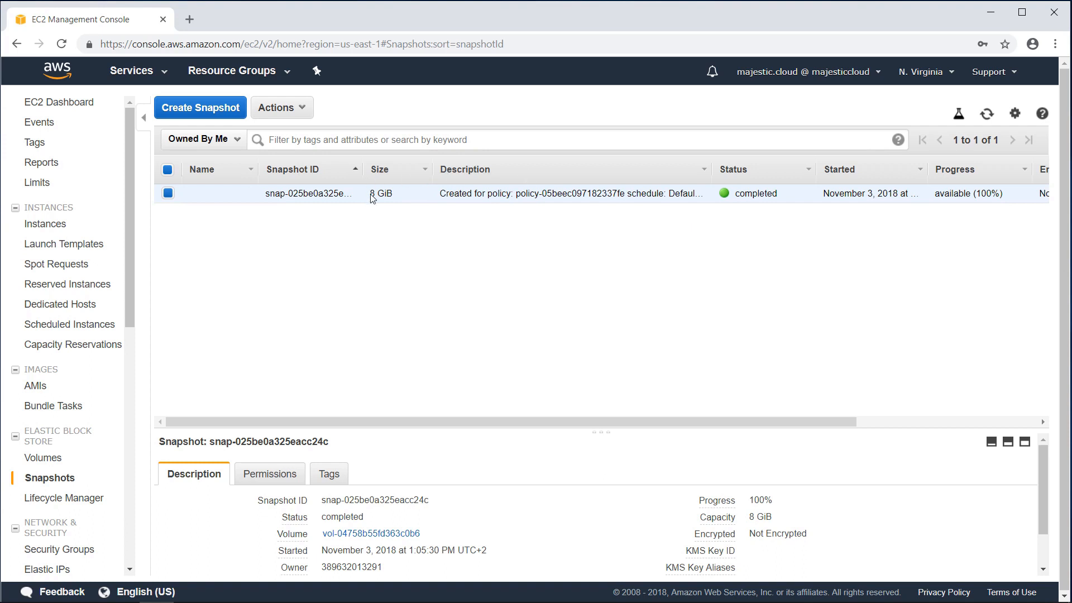
{"action": "mouse_move", "coordinate": [335, 468]}
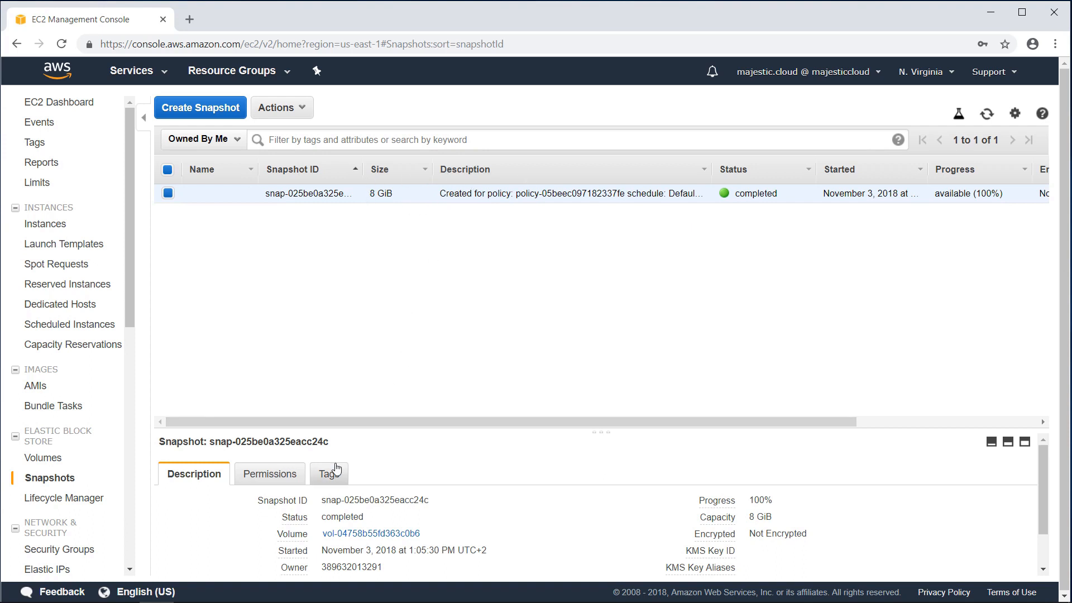
Show the snapshot's tags: managedbyDLM True, the lifecycle policy ID and Default Schedule.
{"action": "left_click", "coordinate": [325, 474]}
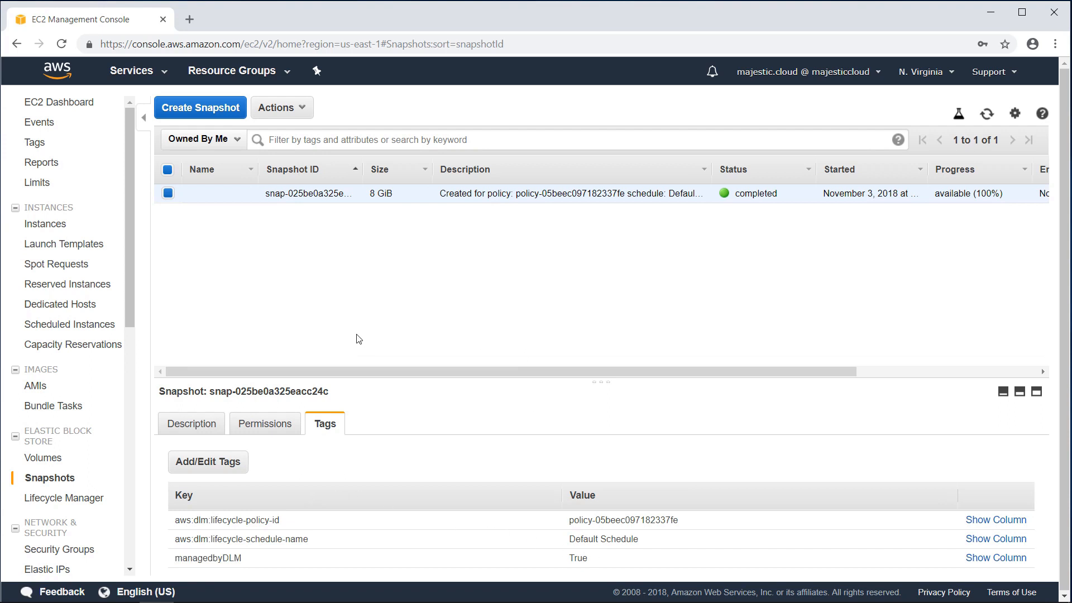
{"action": "mouse_move", "coordinate": [202, 390]}
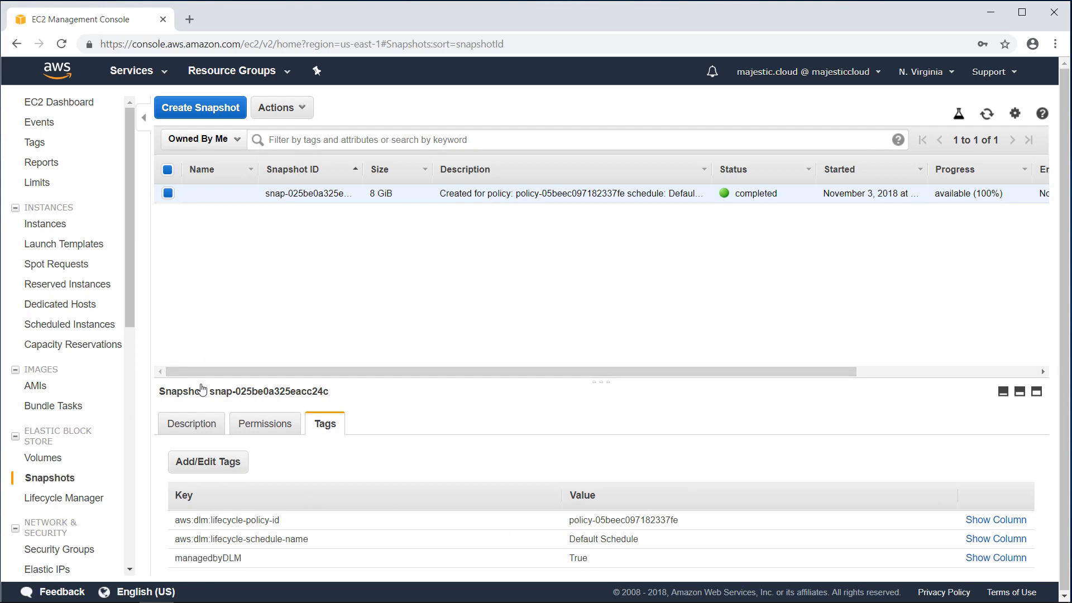
{"action": "mouse_move", "coordinate": [518, 169]}
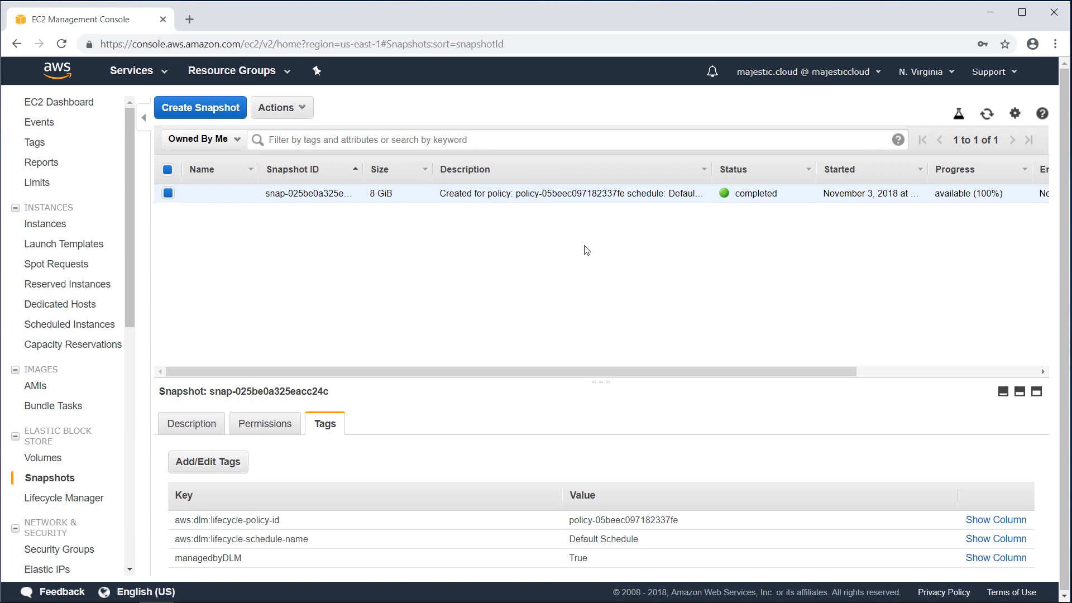
{"action": "mouse_move", "coordinate": [560, 246]}
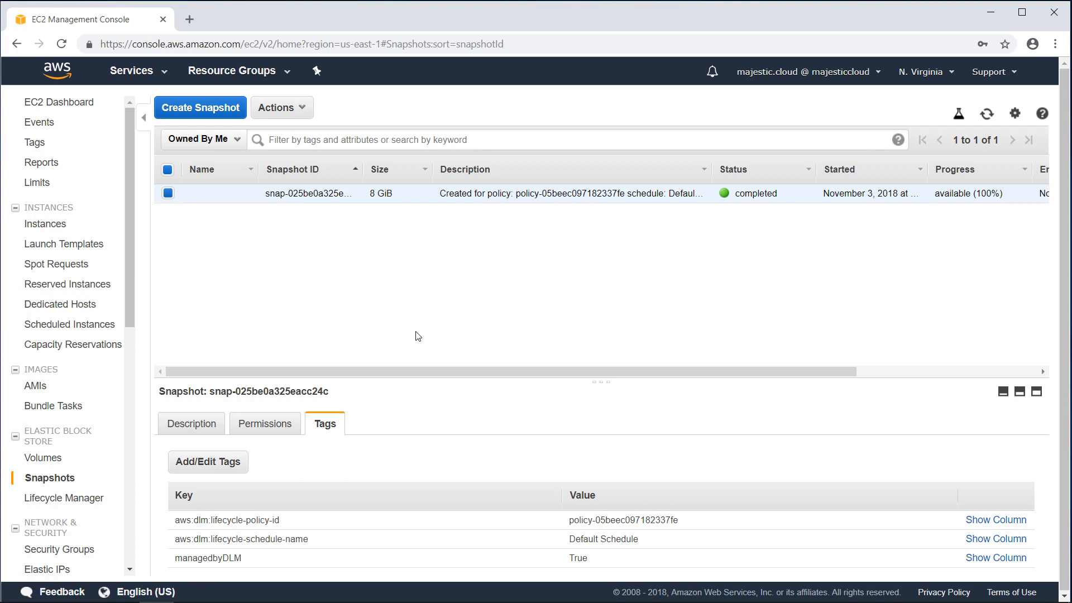
{"action": "mouse_move", "coordinate": [408, 200]}
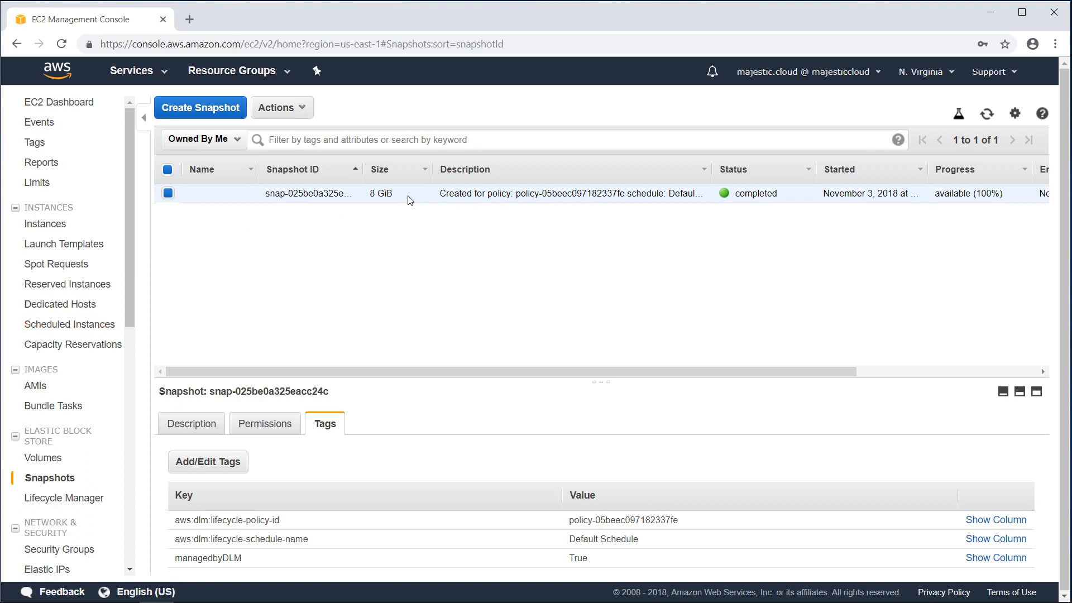
Bring up the context menu of actions for the policy-created snapshot.
{"action": "right_click", "coordinate": [410, 193]}
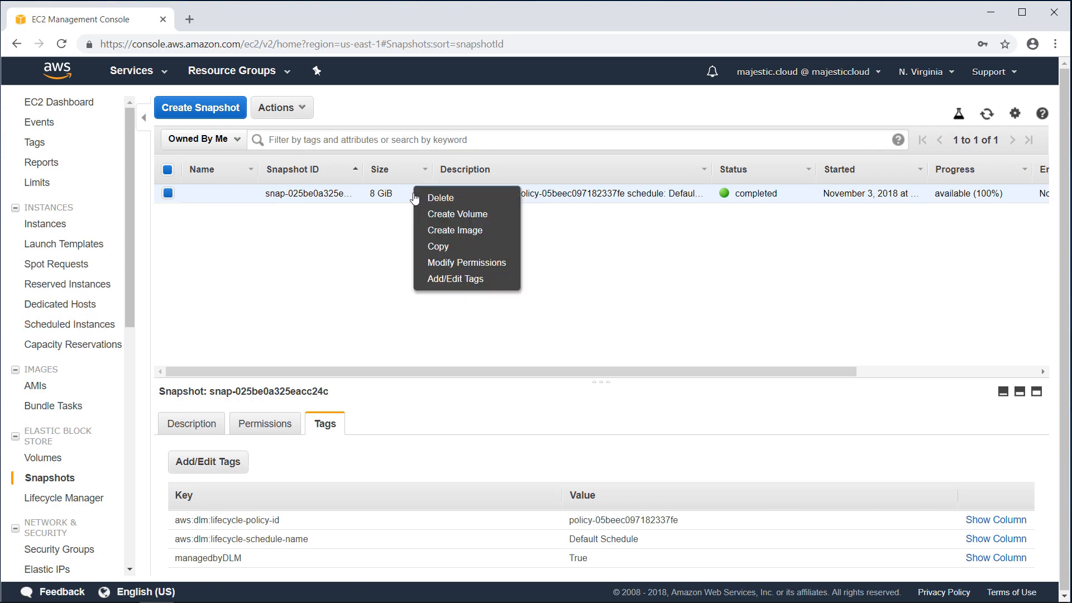
{"action": "mouse_move", "coordinate": [454, 230]}
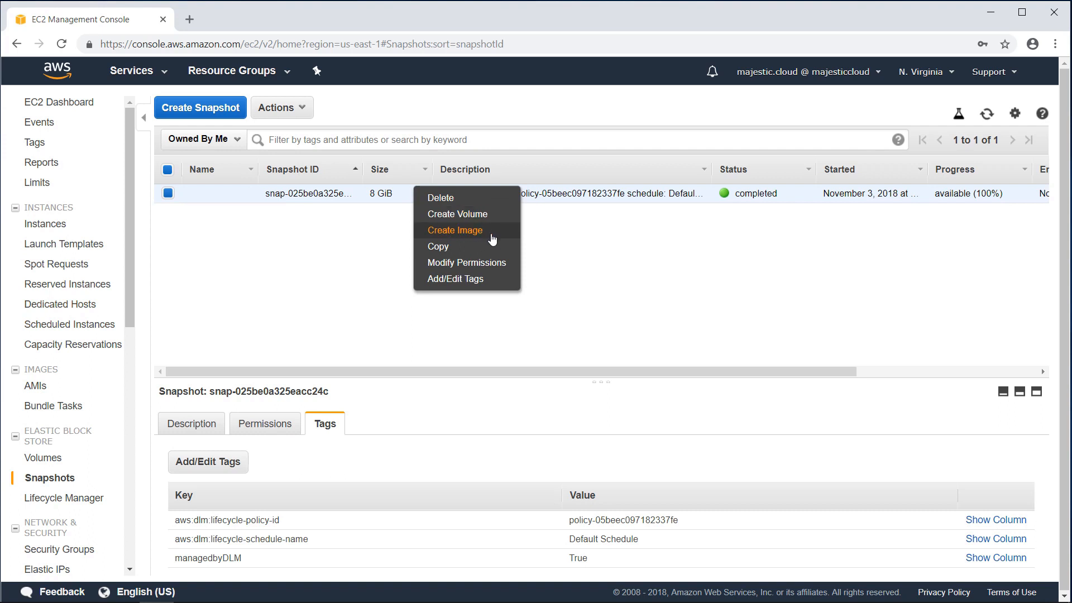
{"action": "mouse_move", "coordinate": [342, 254]}
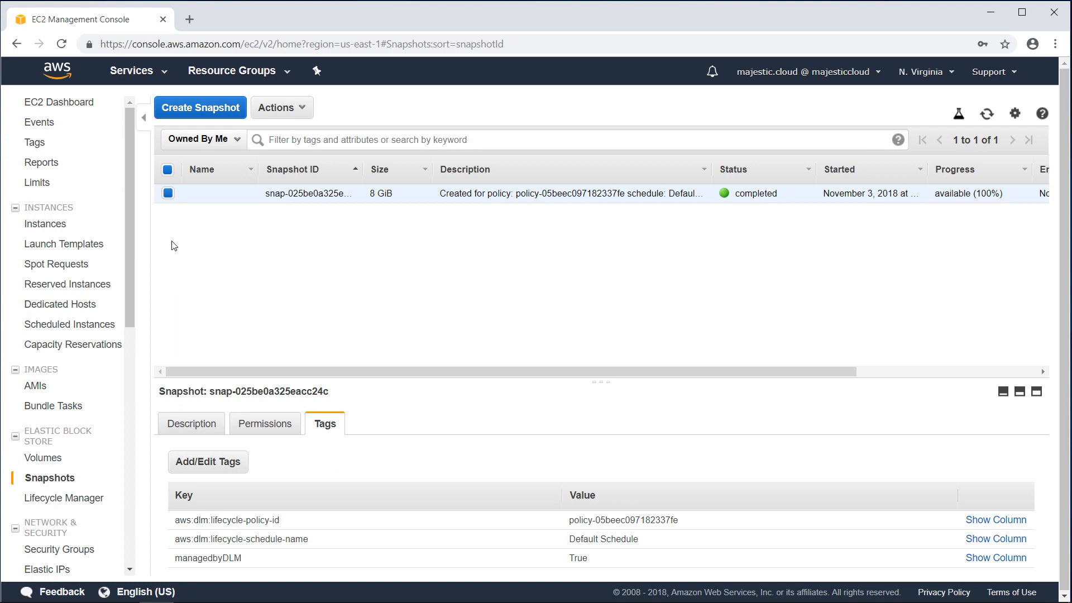
{"action": "mouse_move", "coordinate": [595, 294]}
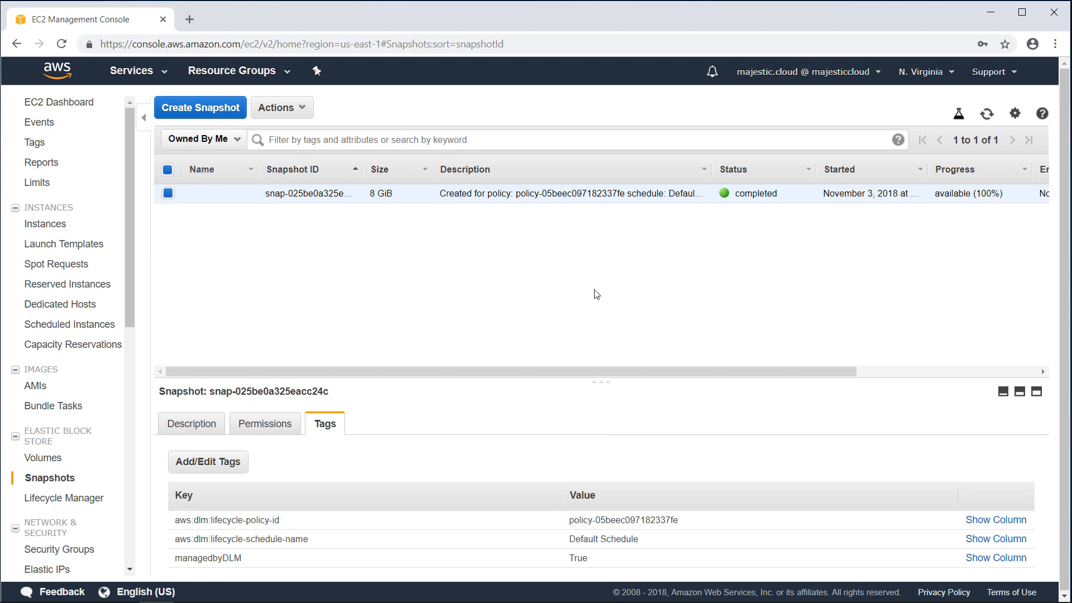